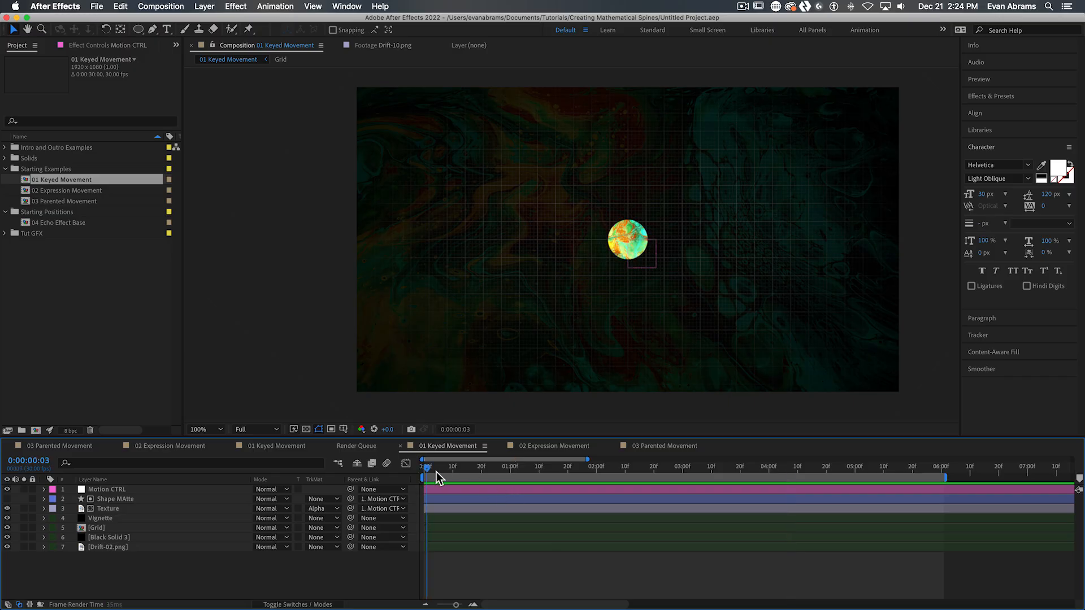
Reveal and select the ball's Motion CTRL Position keyframes, then open 02 Expression Movement.
{"action": "left_click", "coordinate": [617, 467]}
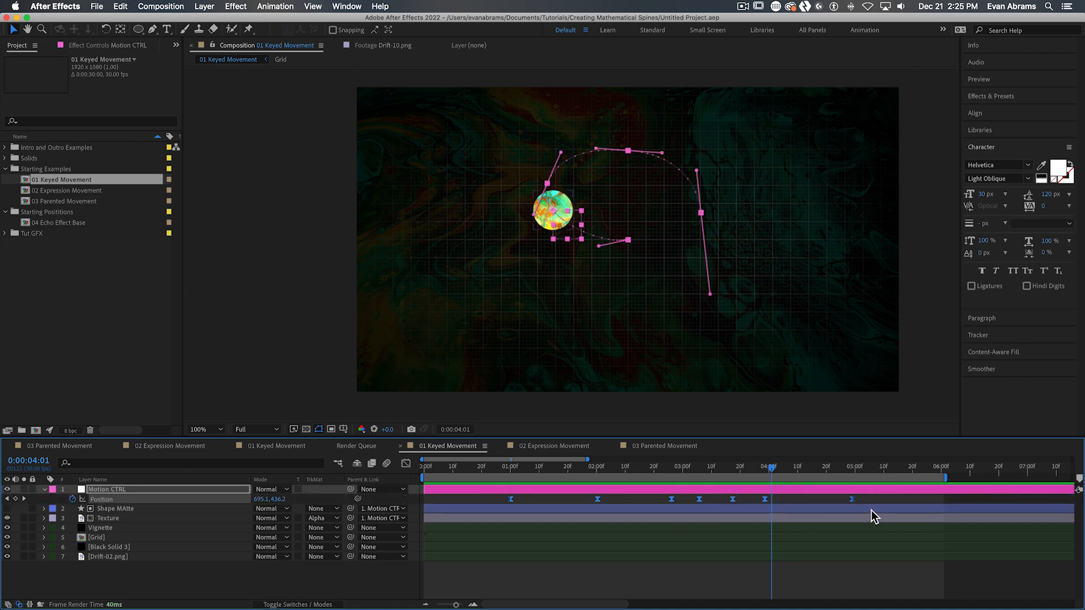
{"action": "left_click", "coordinate": [688, 469]}
{"action": "type", "text": "path"}
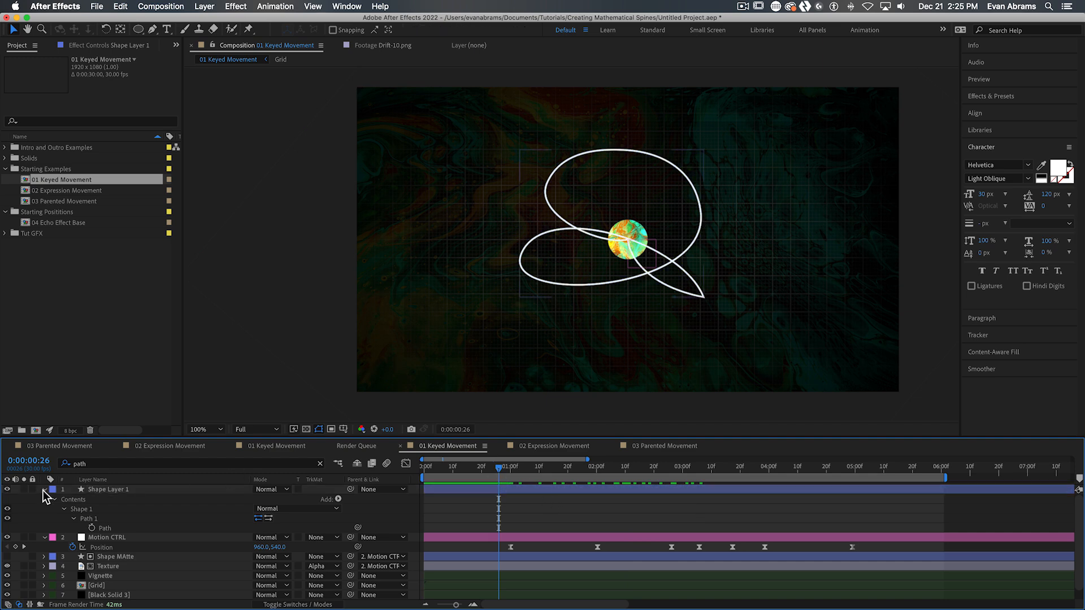
{"action": "double_click", "coordinate": [66, 190]}
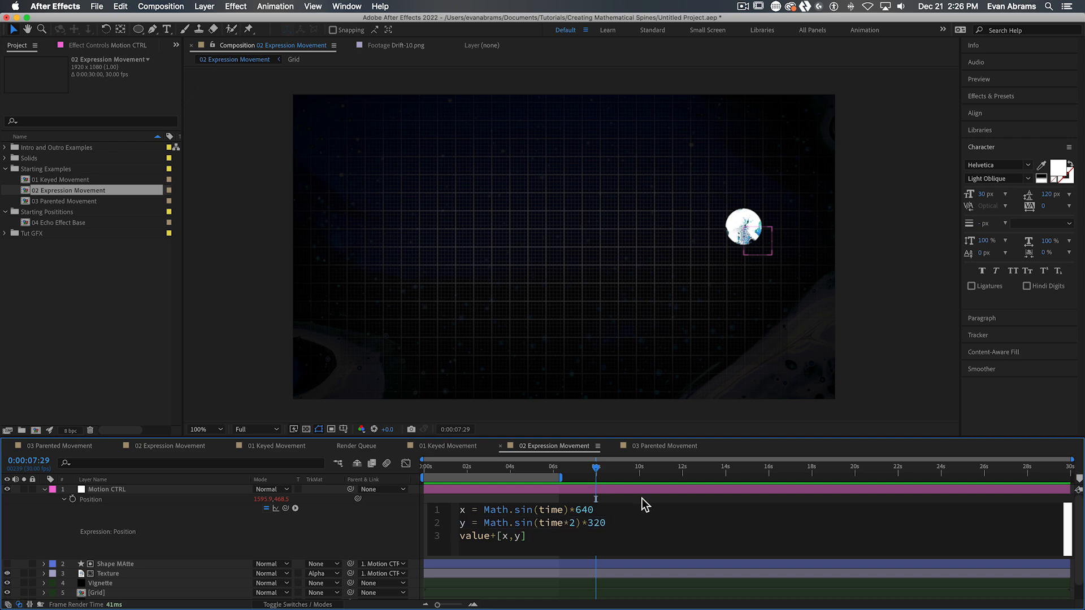
{"action": "left_click", "coordinate": [665, 446]}
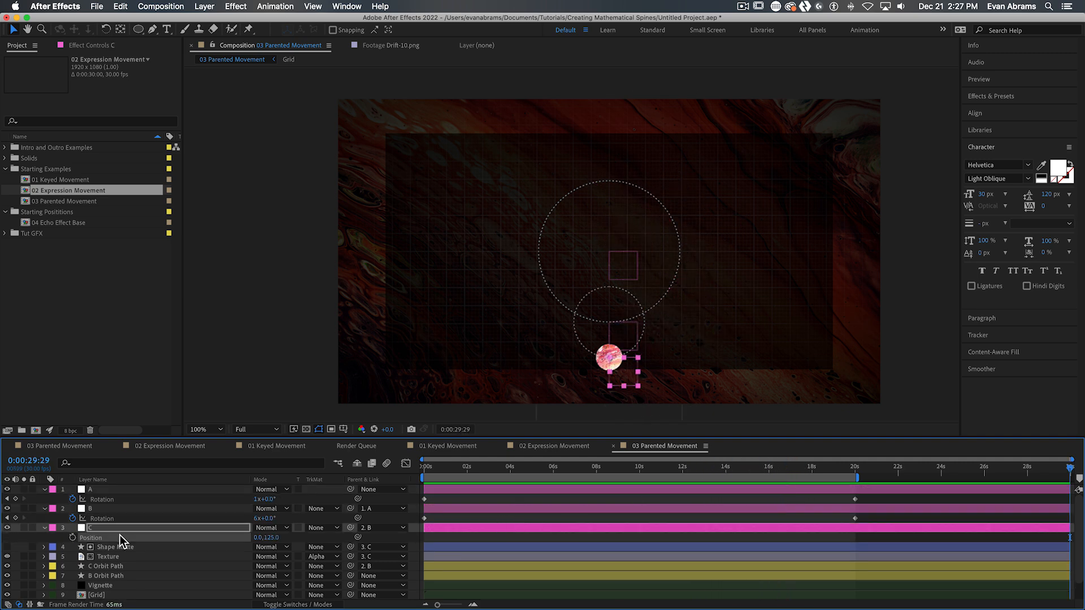
{"action": "left_click", "coordinate": [511, 467]}
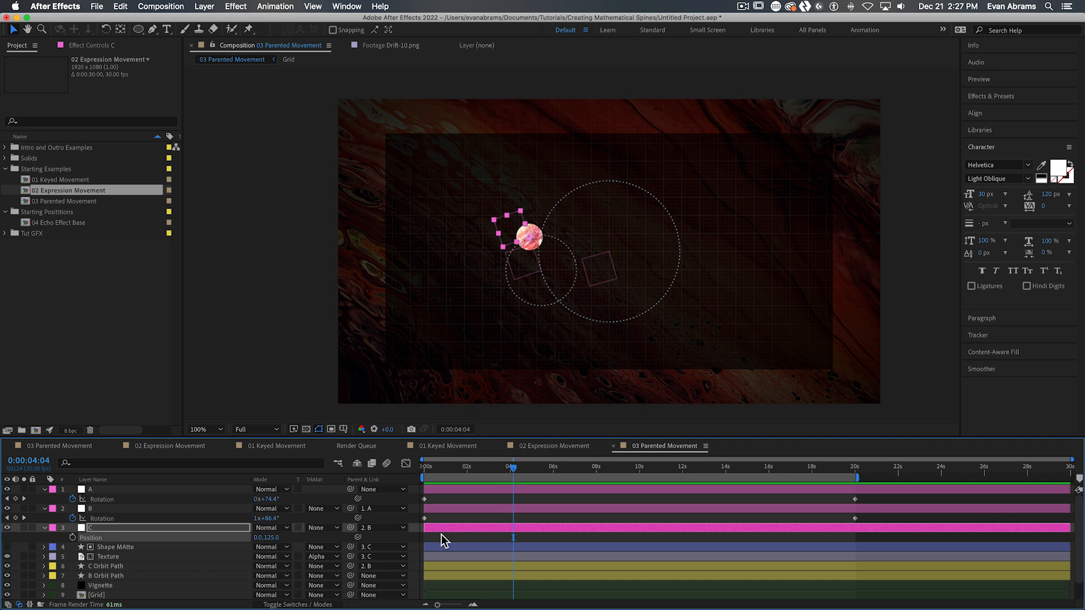
{"action": "left_click", "coordinate": [553, 445]}
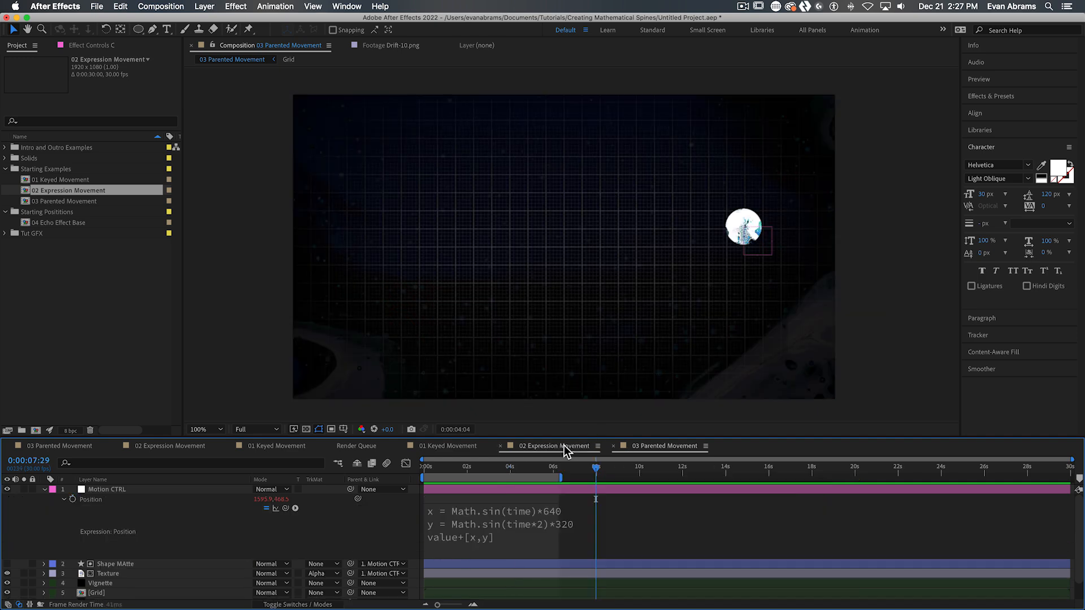
{"action": "left_click", "coordinate": [549, 446]}
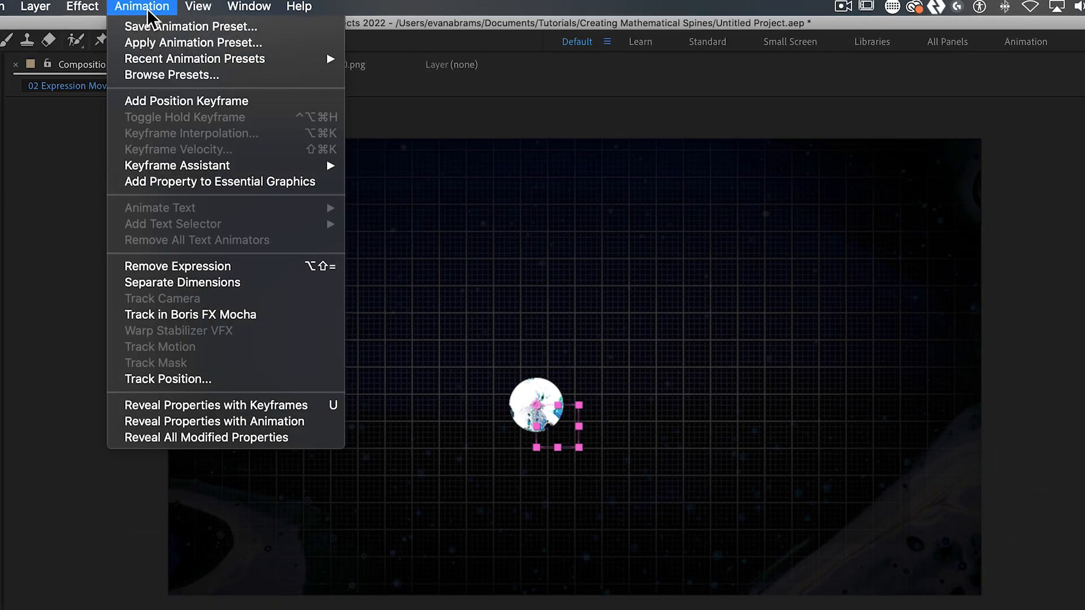
{"action": "mouse_move", "coordinate": [176, 165]}
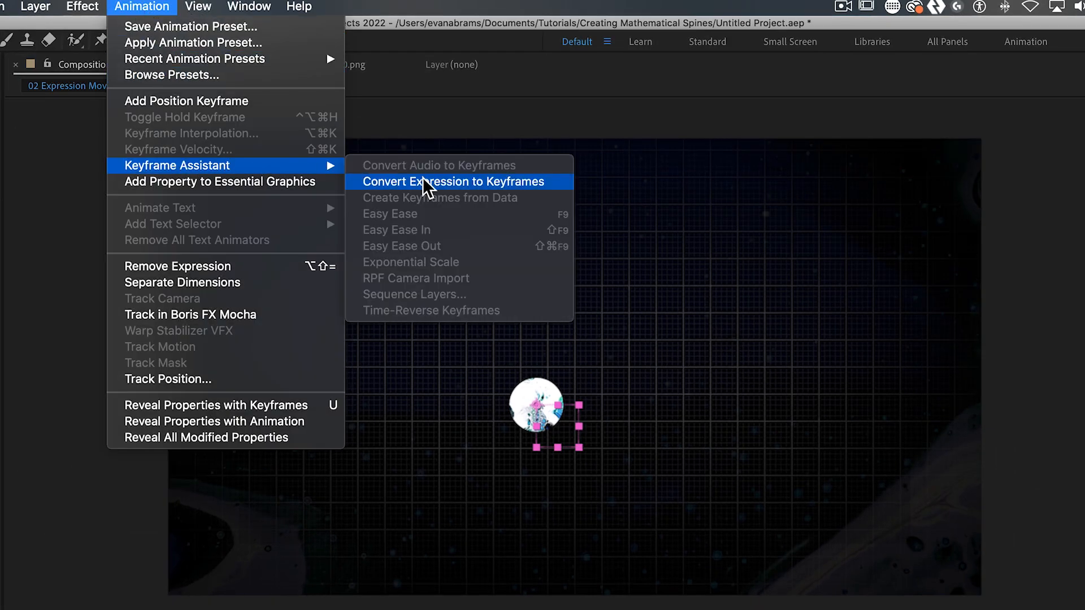
Convert the Position expression to keyframes and paste them as the shape layer's Path.
{"action": "left_click", "coordinate": [453, 181]}
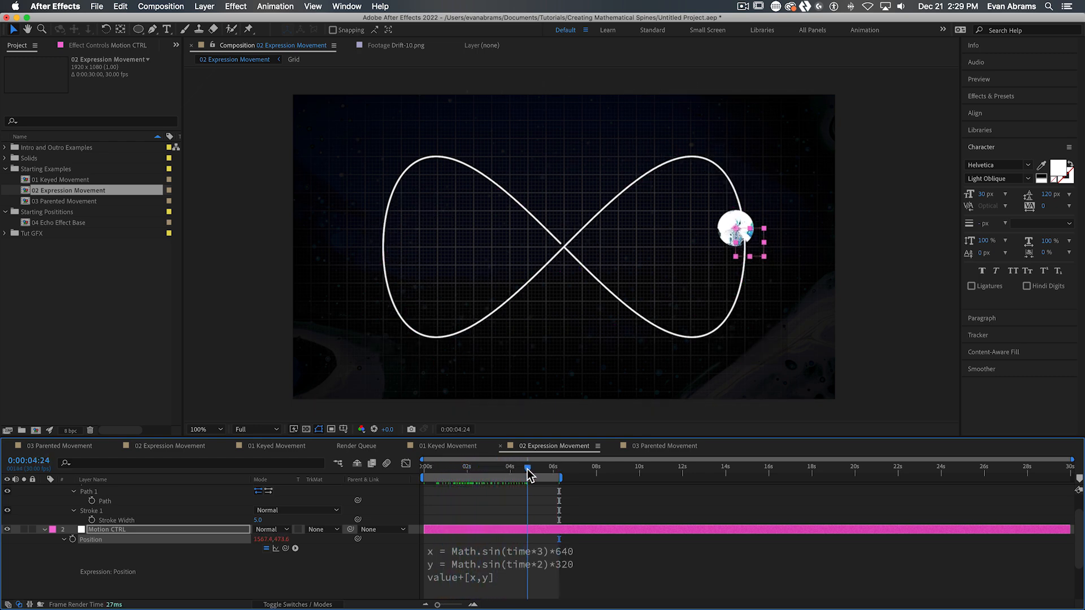
{"action": "left_click", "coordinate": [664, 446]}
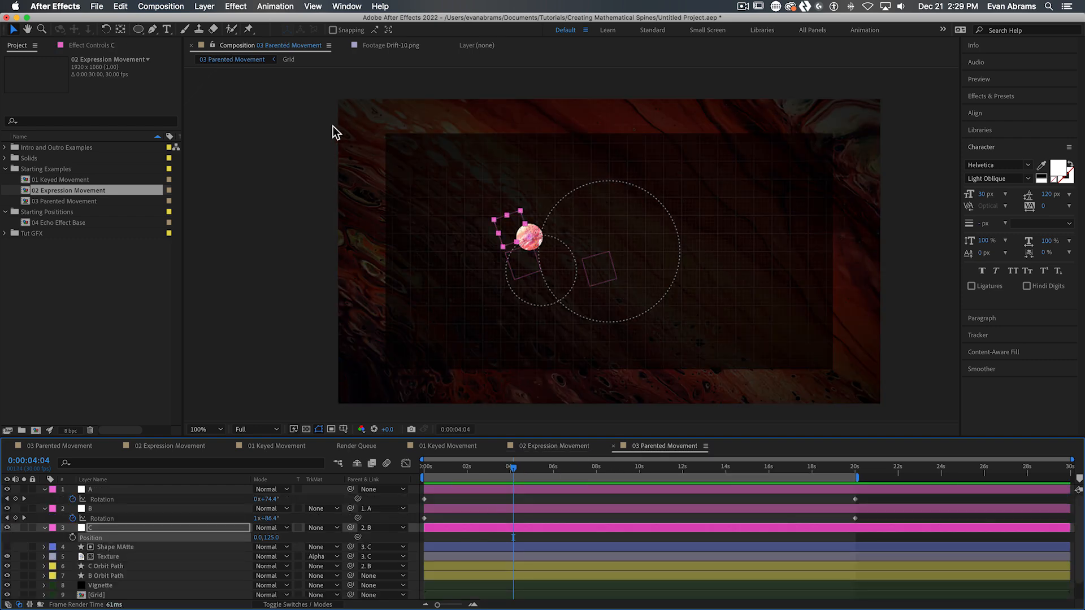
Open the finished Expression Movement example and scrub through its glowing figure-eight.
{"action": "left_click", "coordinate": [275, 6]}
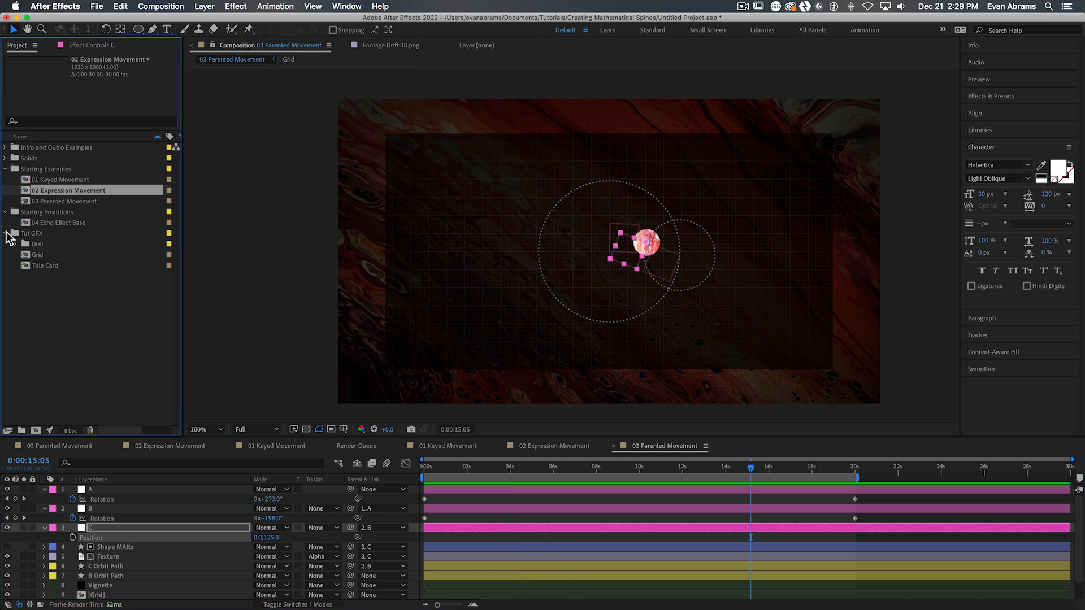
{"action": "left_click", "coordinate": [6, 147]}
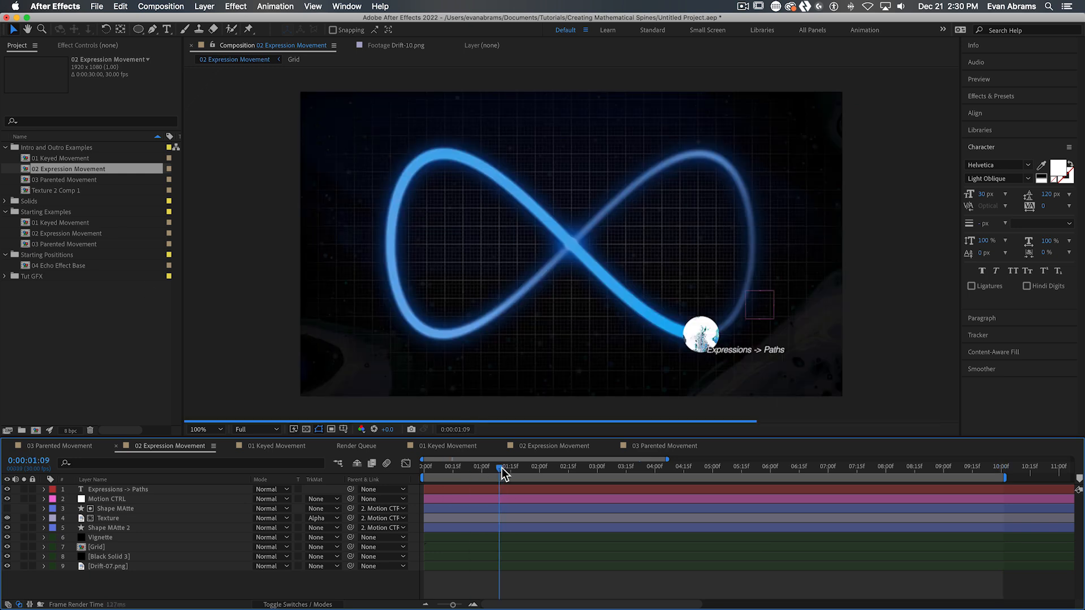
{"action": "left_click_drag", "start_coordinate": [503, 472], "coordinate": [607, 472]}
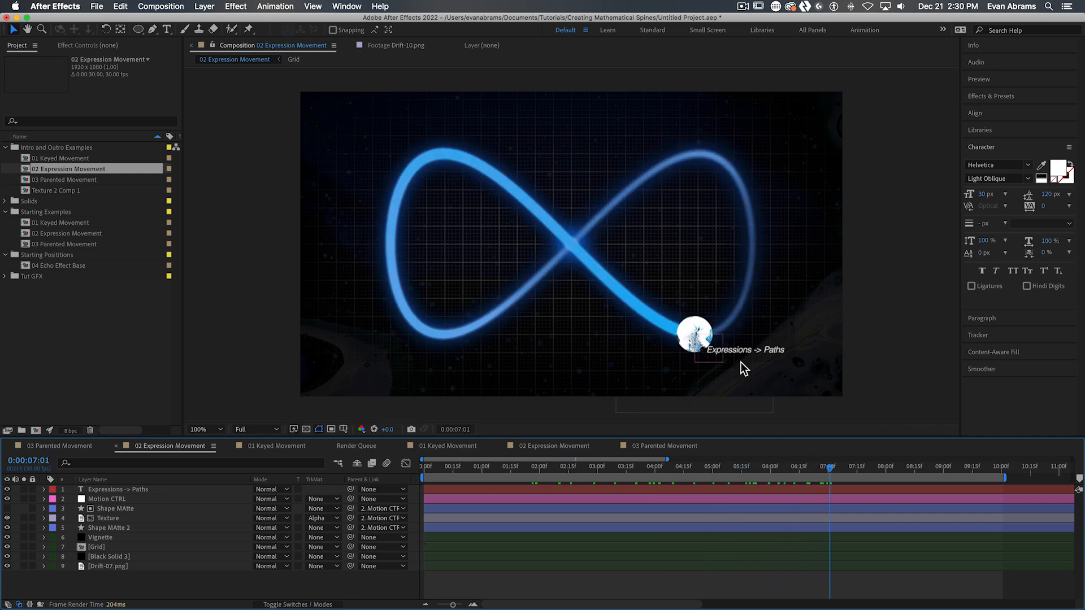
Open the finished Parented Movement example and view a frame of its animation.
{"action": "left_click", "coordinate": [63, 179]}
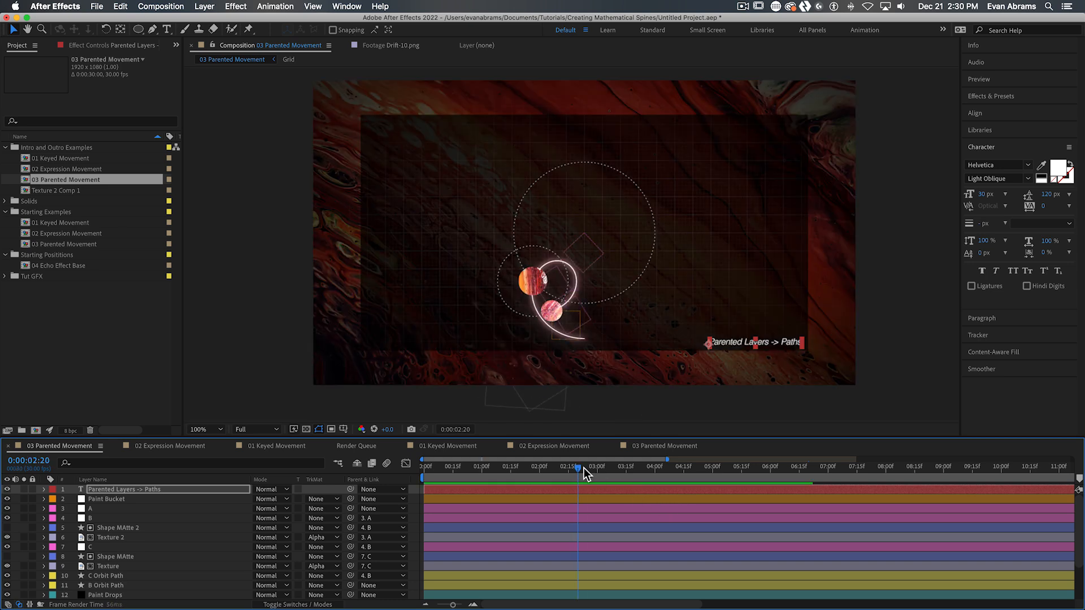
{"action": "left_click", "coordinate": [800, 469]}
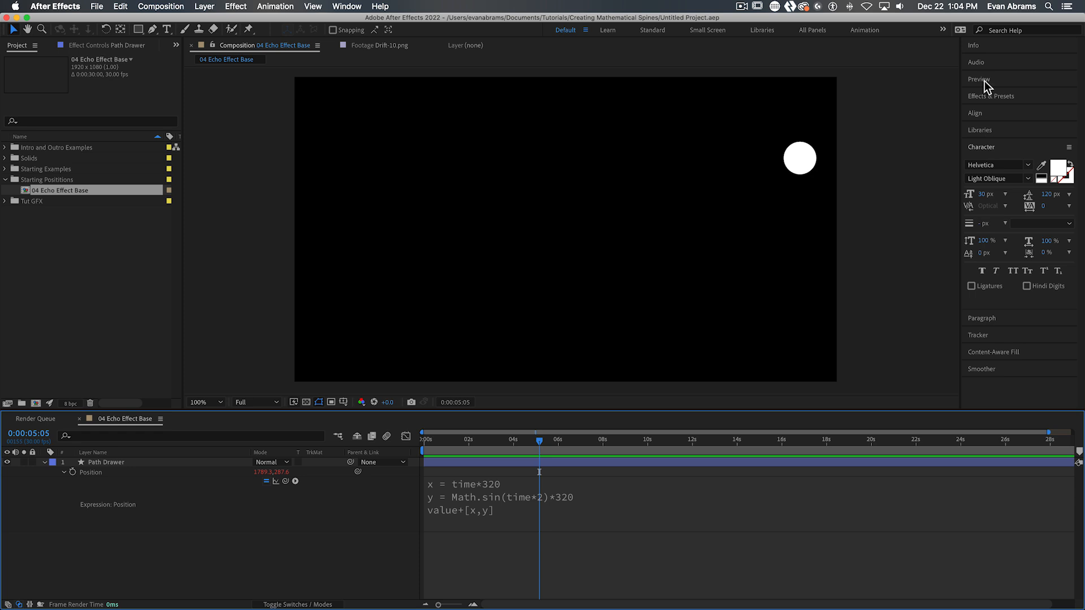
Search Effects & Presets for Echo and apply it to the Path Drawer dot layer.
{"action": "type", "text": "echo"}
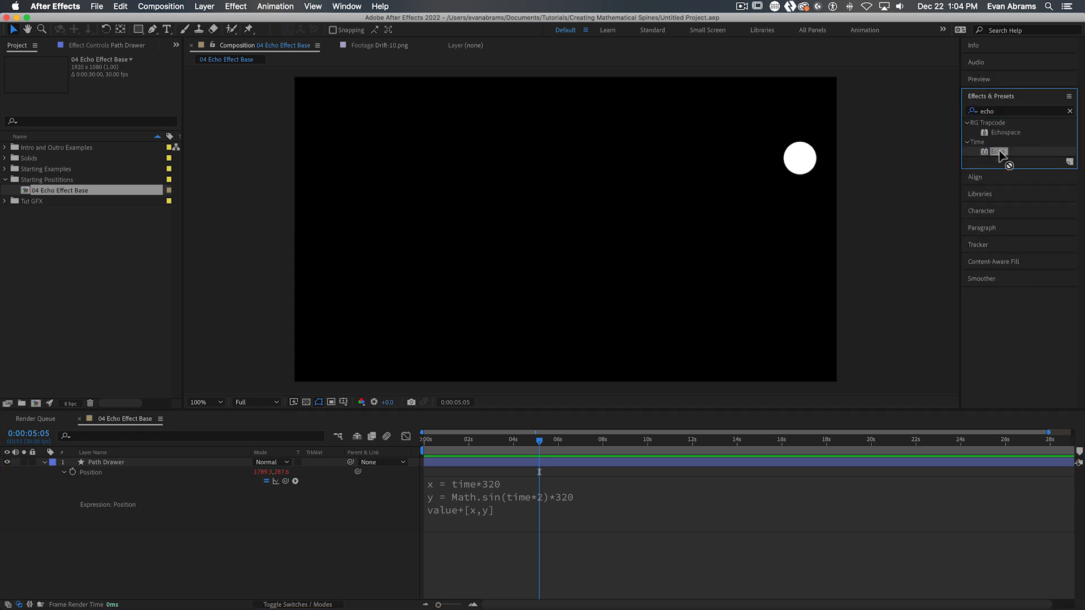
{"action": "double_click", "coordinate": [996, 151]}
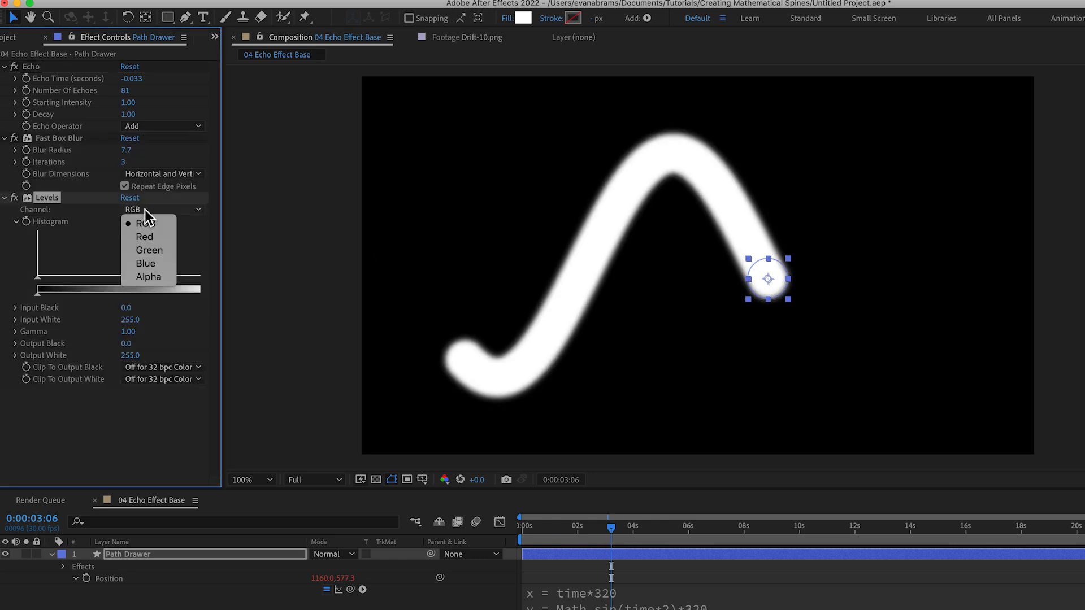
Set Levels to the Alpha channel and tighten input sliders for crisp trail edges.
{"action": "left_click", "coordinate": [148, 277]}
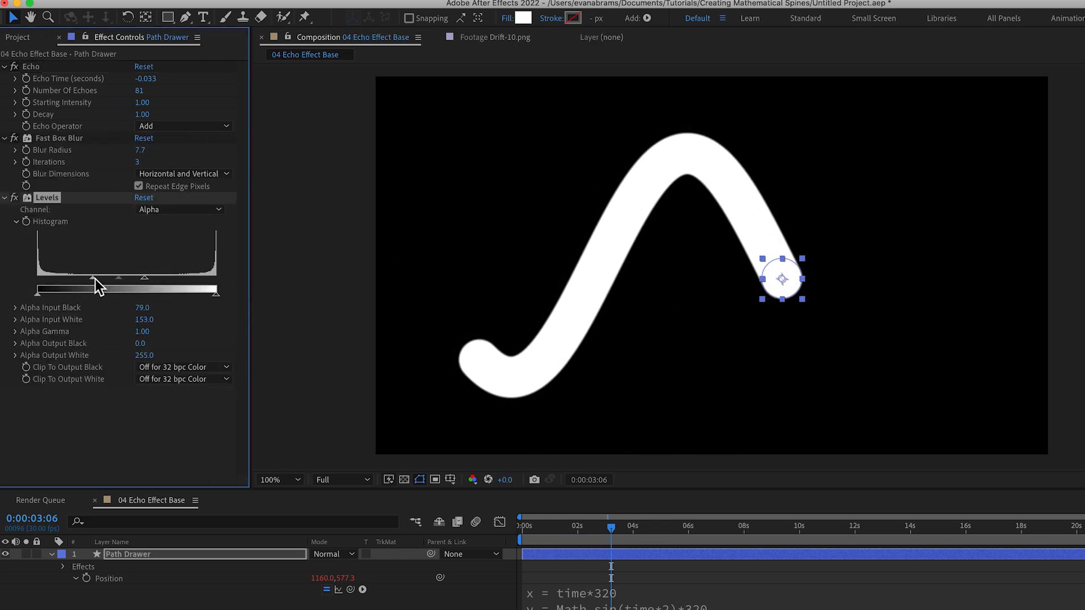
{"action": "left_click_drag", "start_coordinate": [95, 277], "coordinate": [114, 277]}
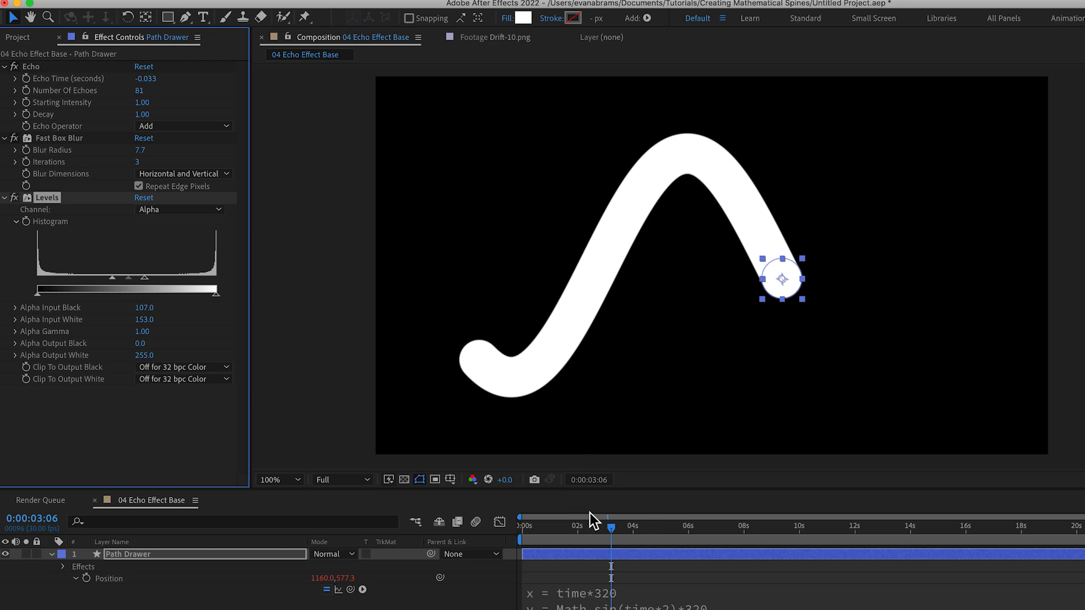
Change the expression's sine multiplier to 4 and adjust the trail's blur amount.
{"action": "left_click", "coordinate": [643, 528]}
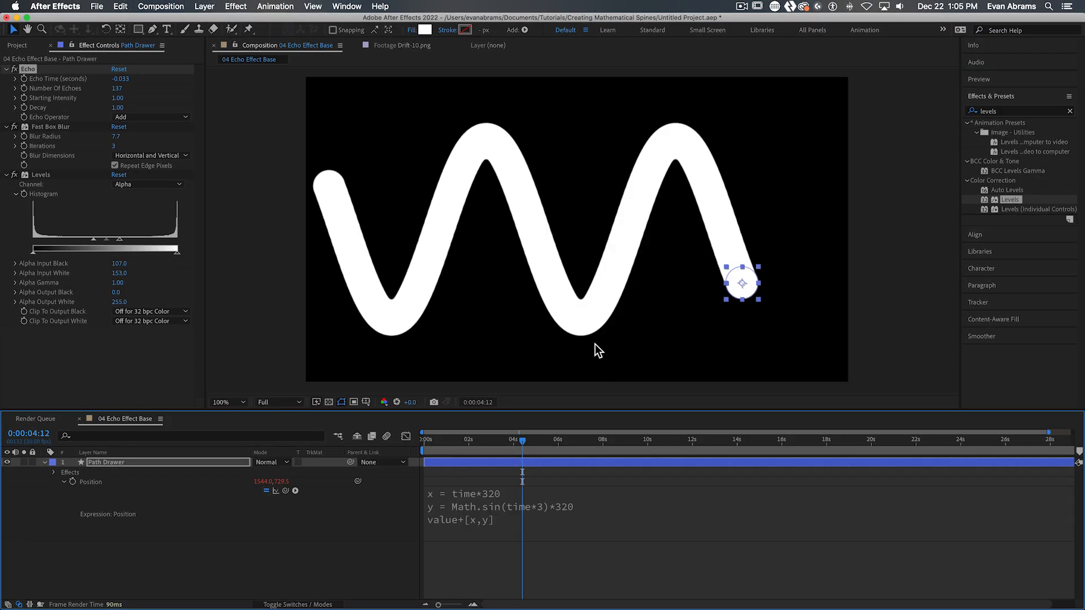
{"action": "type", "text": "4"}
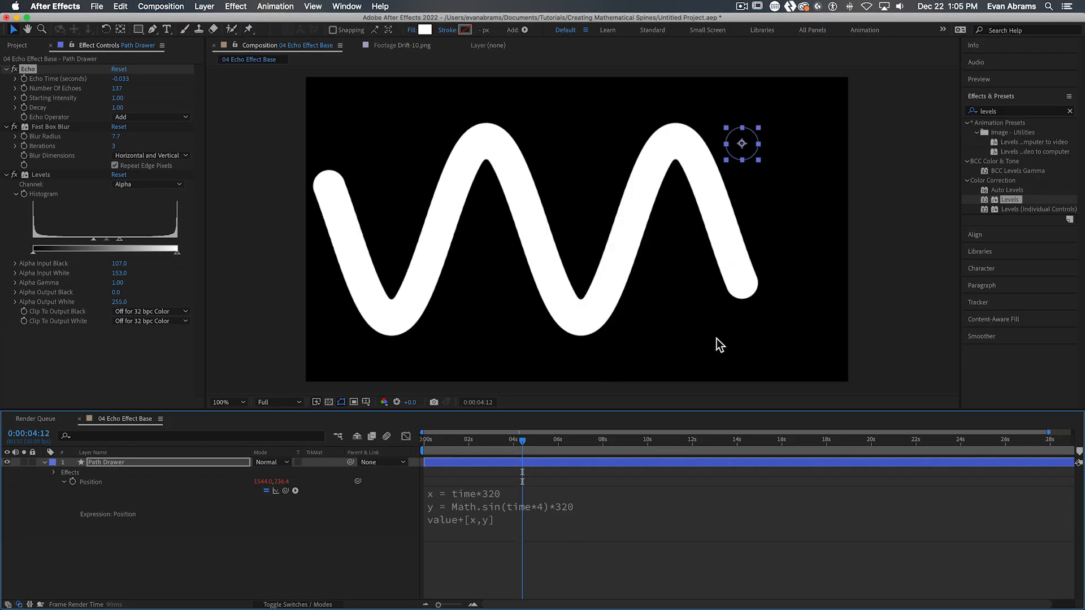
{"action": "left_click", "coordinate": [520, 441]}
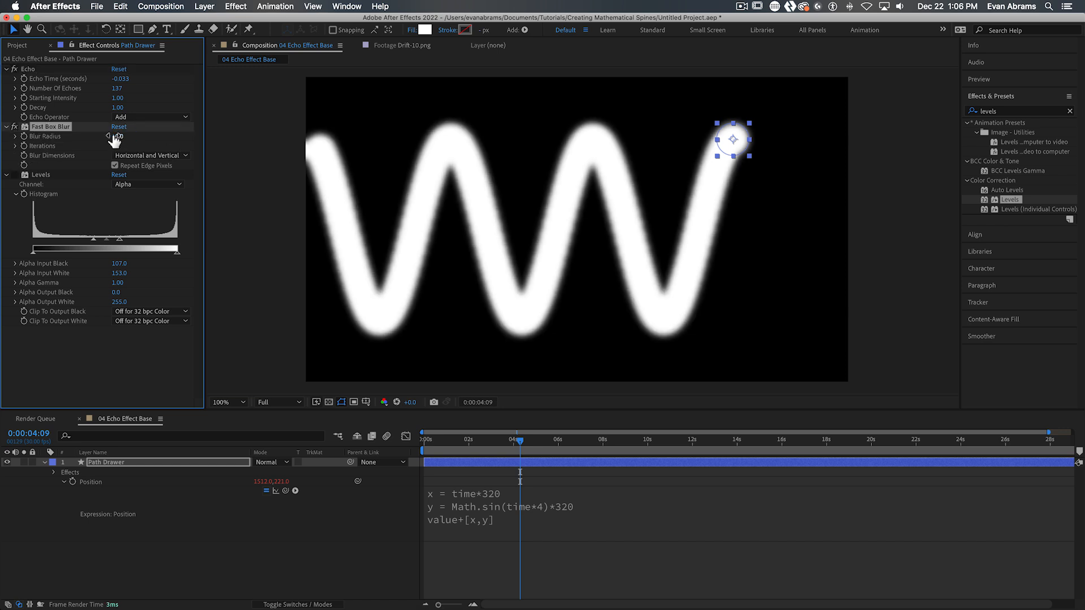
{"action": "left_click", "coordinate": [148, 184]}
{"action": "type", "text": "roughen"}
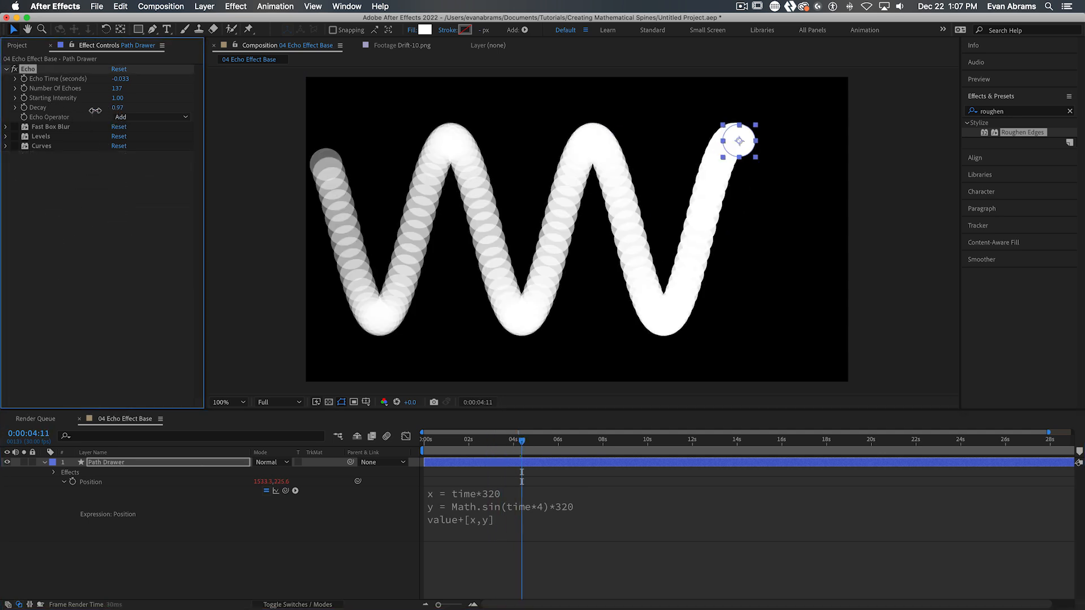
Lower Echo decay so the trail fades, then apply Colorama to Path Drawer.
{"action": "left_click_drag", "start_coordinate": [108, 107], "coordinate": [114, 108]}
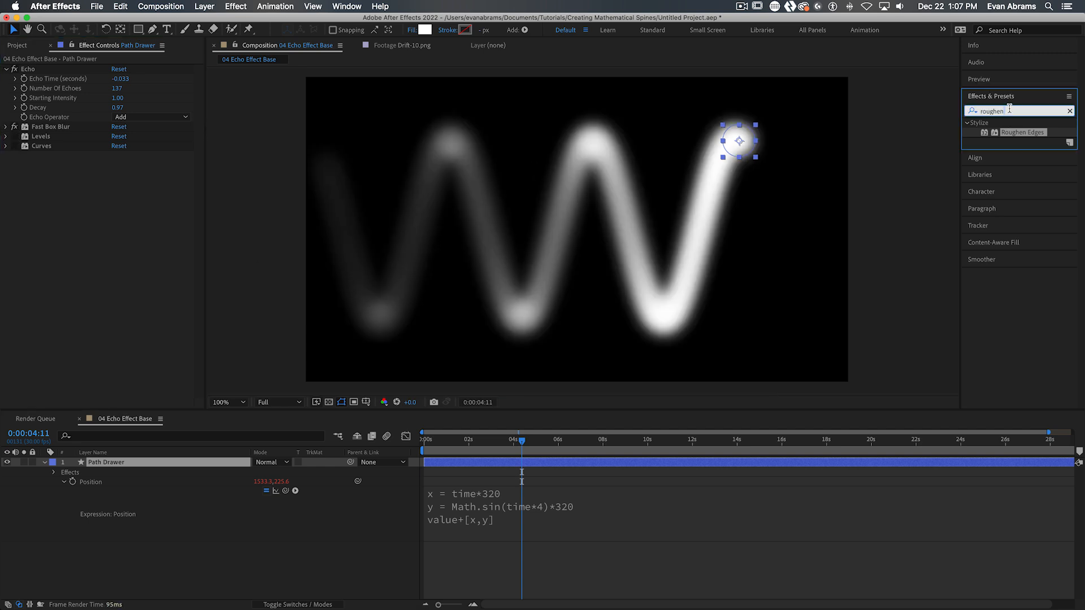
{"action": "type", "text": "colorama"}
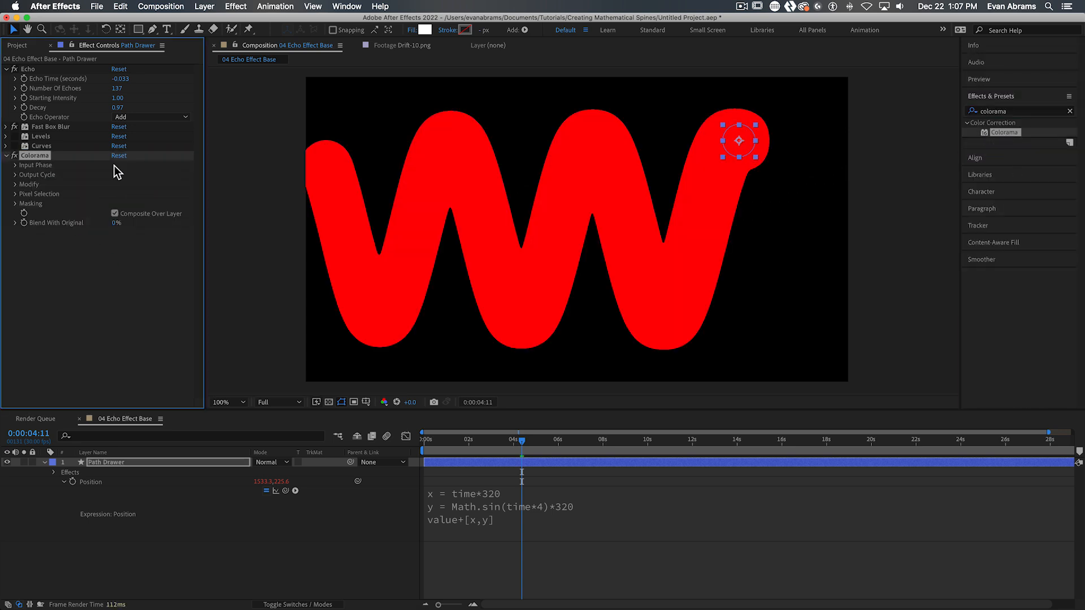
{"action": "left_click", "coordinate": [12, 165]}
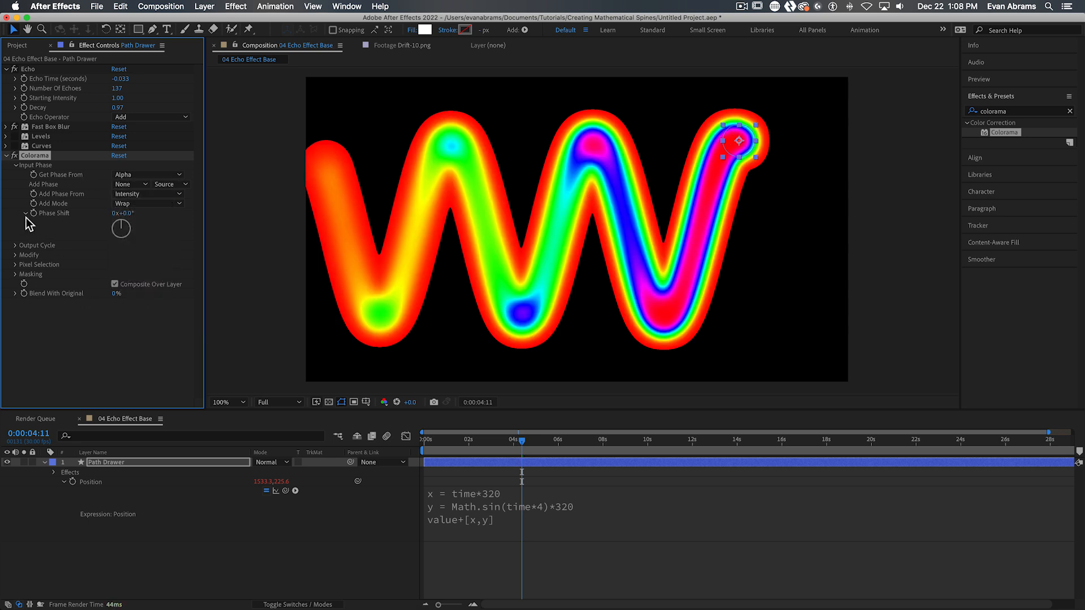
Enable Modify Alpha under Colorama's Modify options so colours fade the older trail.
{"action": "left_click", "coordinate": [14, 238]}
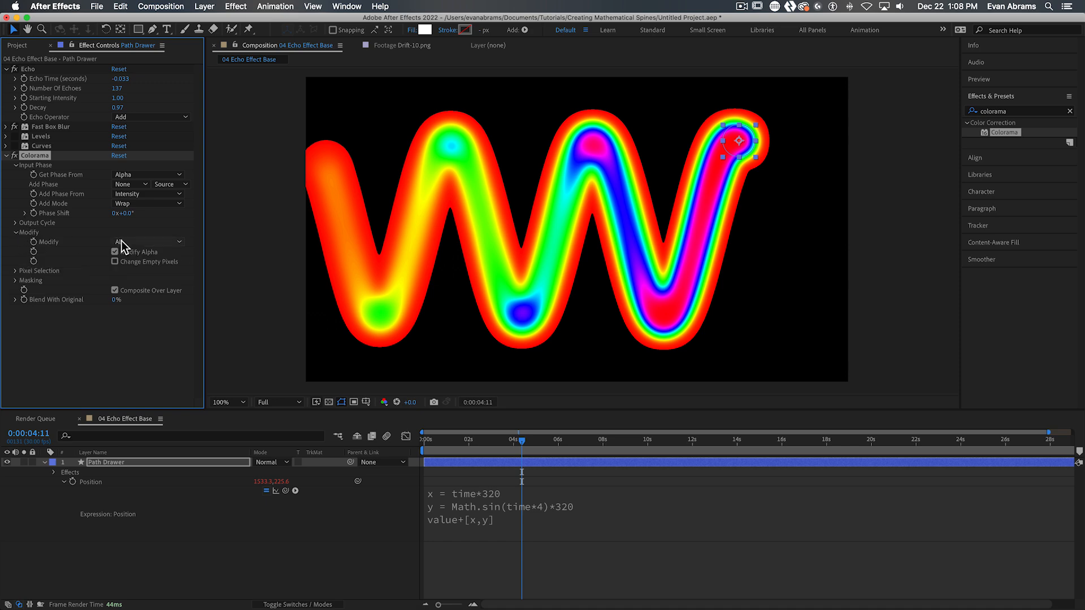
{"action": "left_click", "coordinate": [19, 37]}
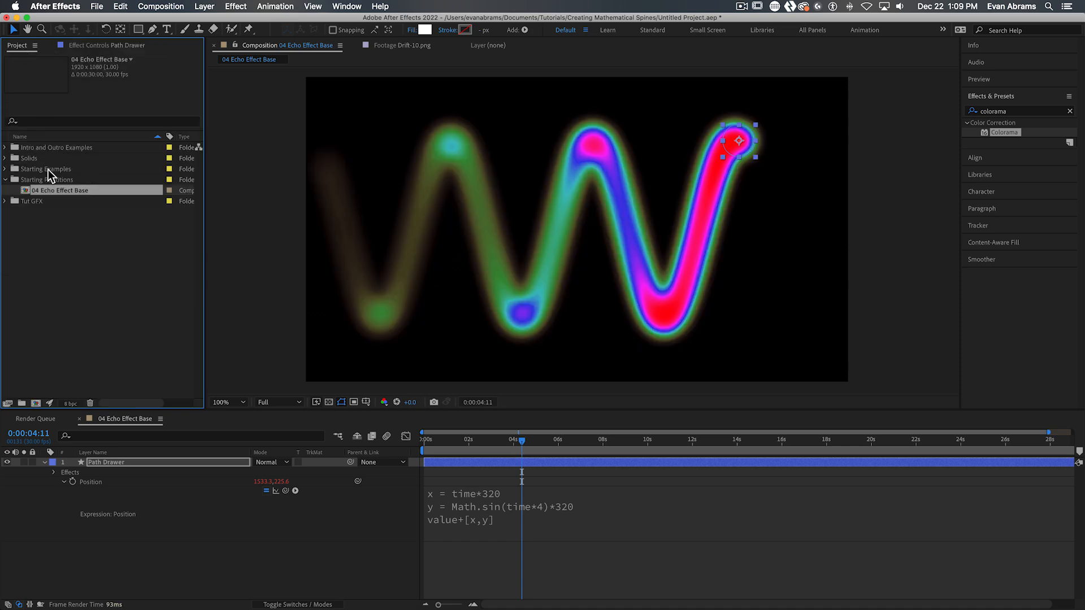
Open 02 Expression Movement from the Project panel and preview the infinity loop.
{"action": "double_click", "coordinate": [59, 169]}
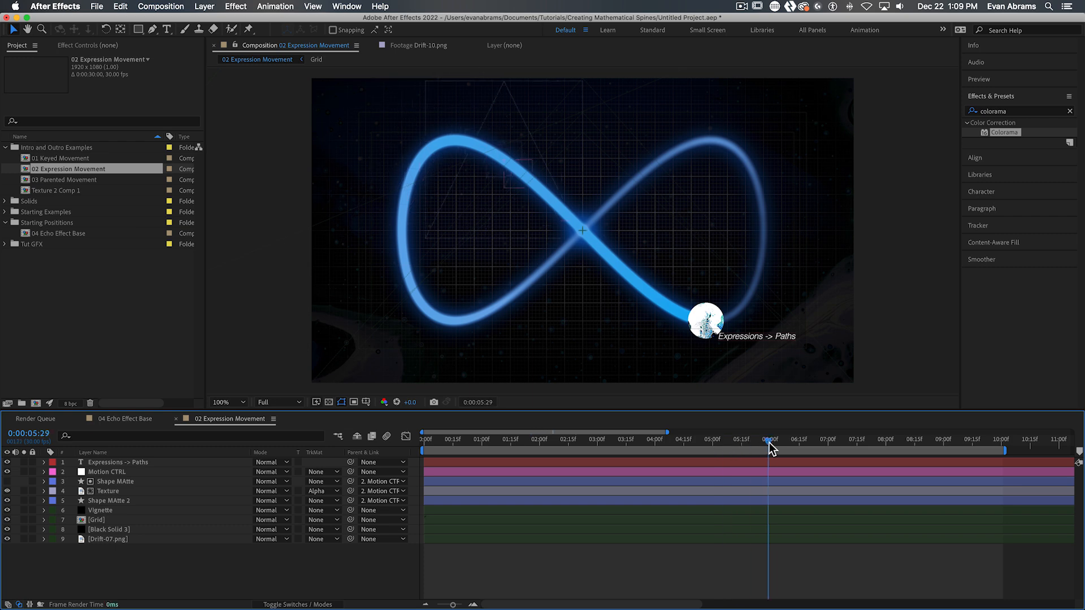
{"action": "left_click", "coordinate": [655, 439]}
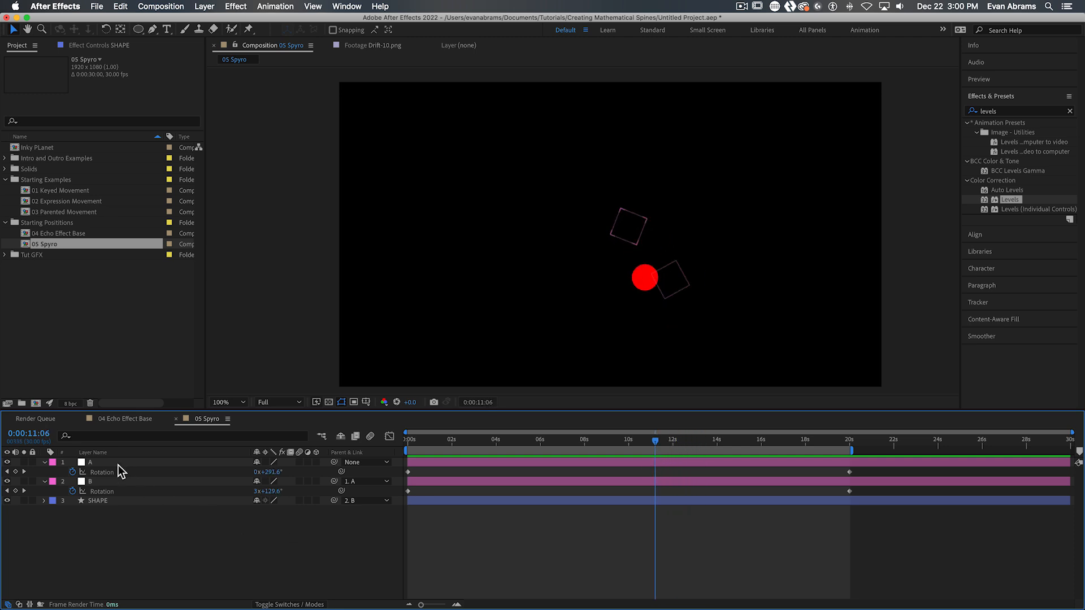
Select layer B and search Effects & Presets for 'particle'.
{"action": "left_click", "coordinate": [89, 481]}
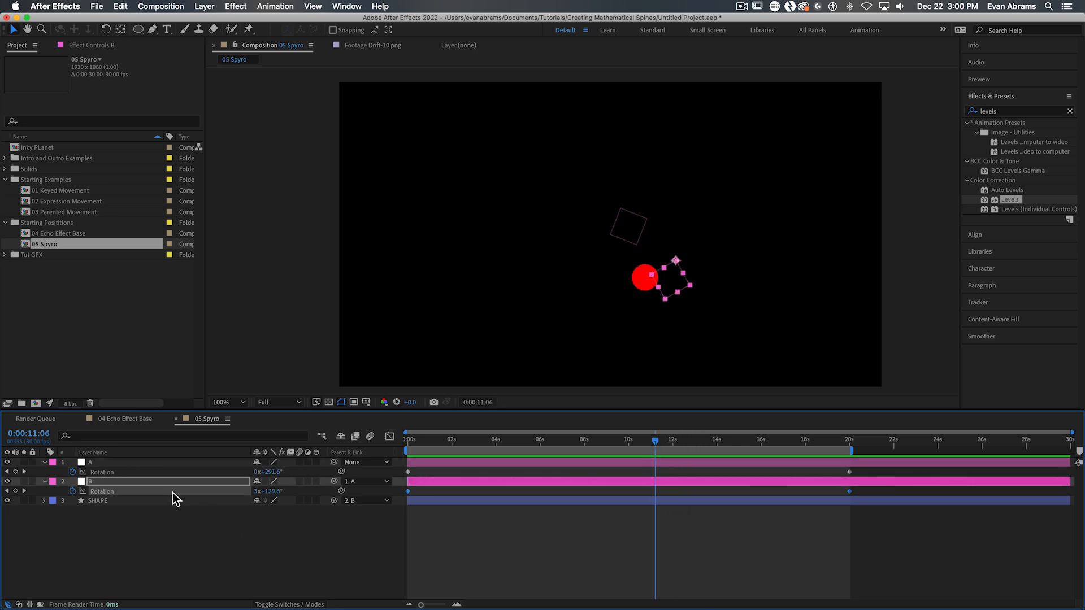
{"action": "left_click", "coordinate": [610, 440]}
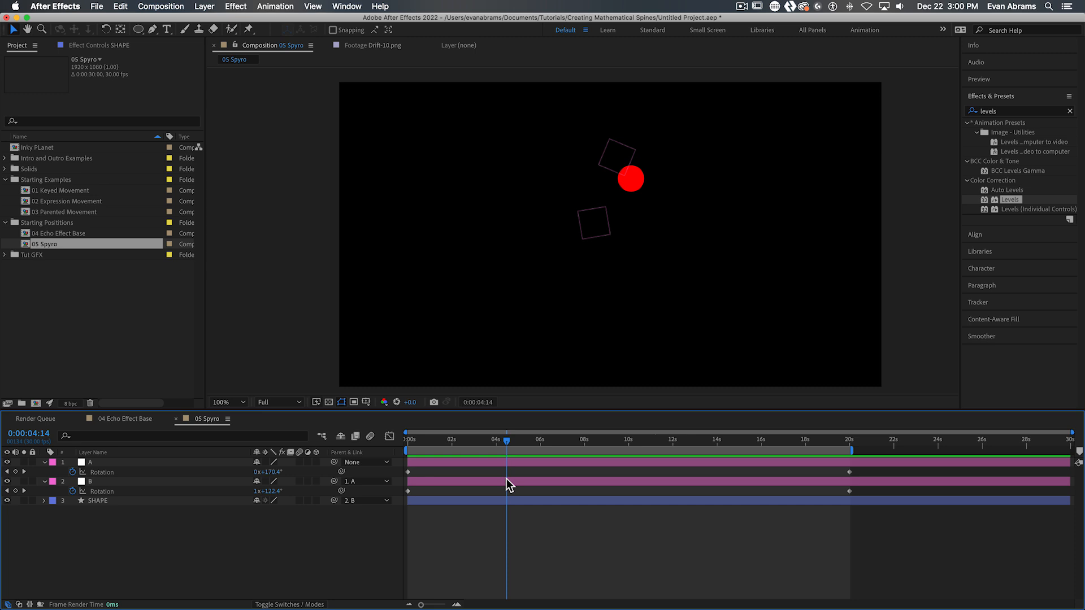
{"action": "left_click", "coordinate": [474, 440]}
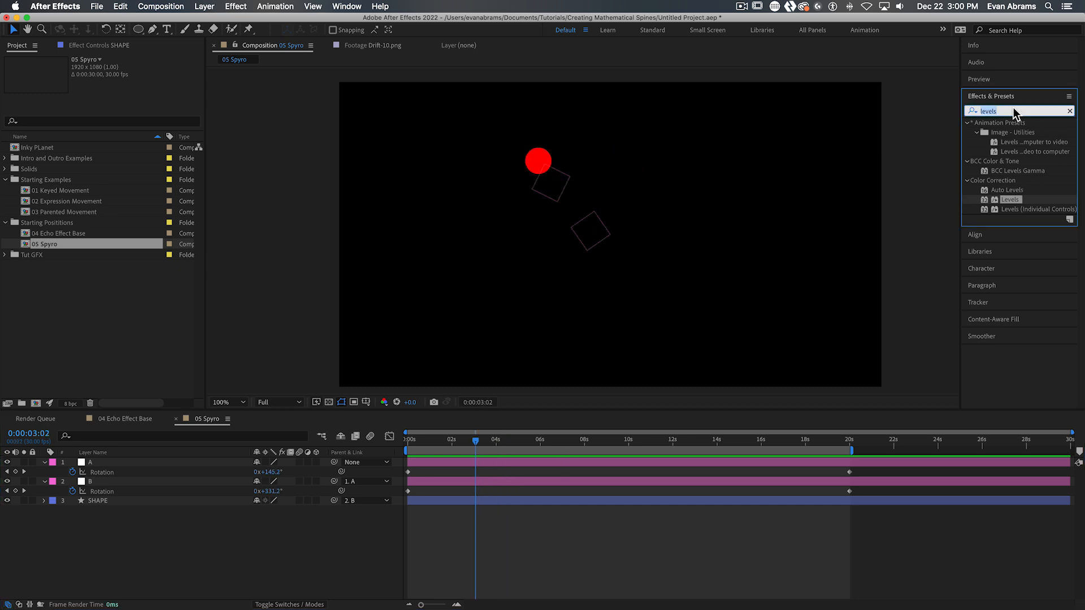
{"action": "type", "text": "particle"}
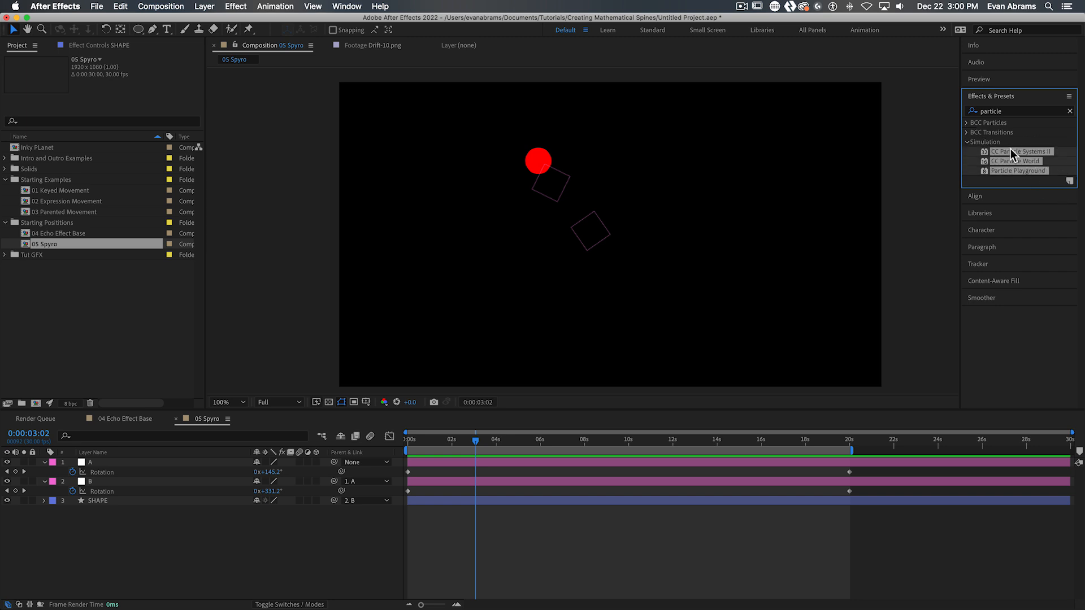
Apply Particle Playground onto a newly confirmed black solid.
{"action": "left_click_drag", "start_coordinate": [961, 152], "coordinate": [907, 152]}
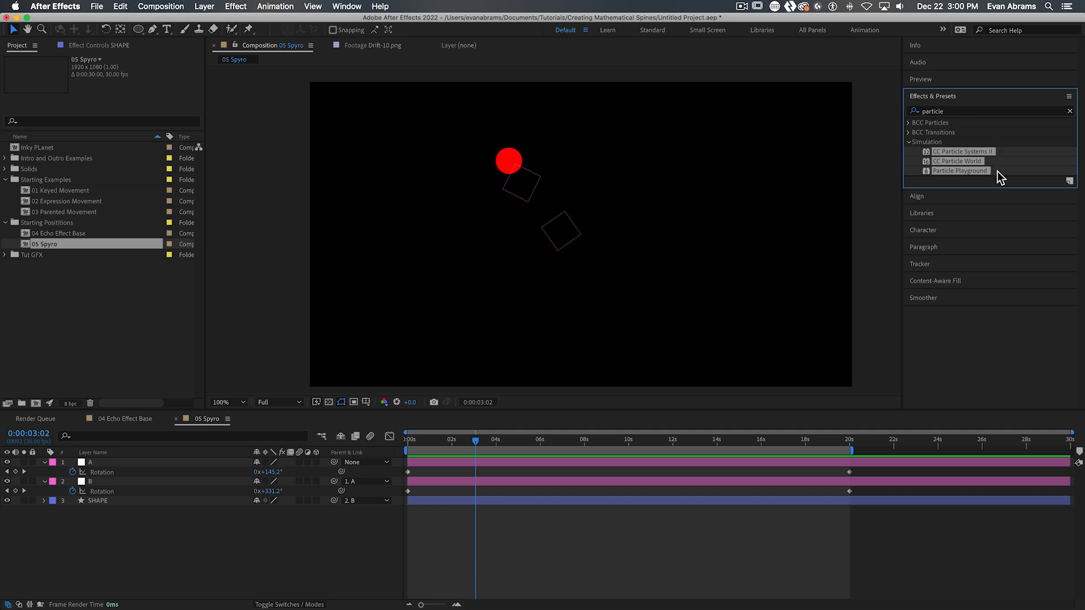
{"action": "mouse_move", "coordinate": [1018, 163]}
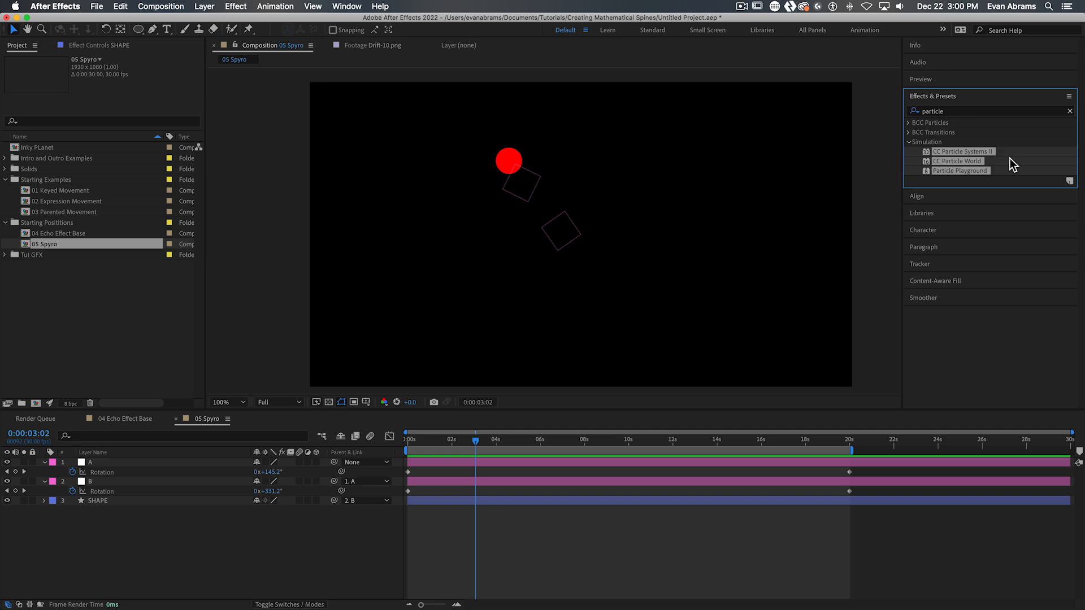
{"action": "mouse_move", "coordinate": [251, 548]}
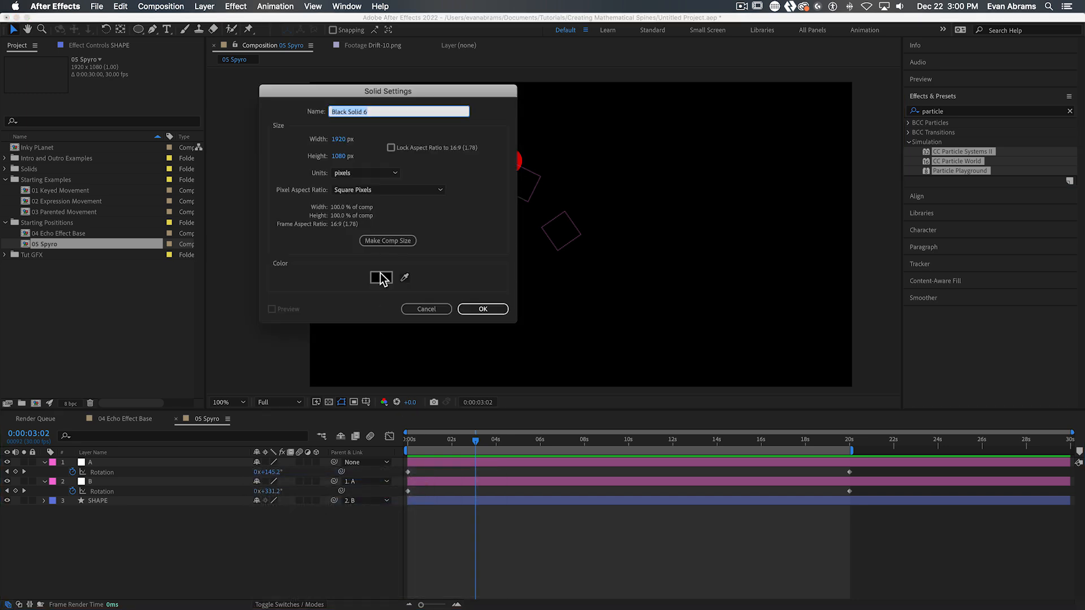
{"action": "left_click", "coordinate": [483, 309]}
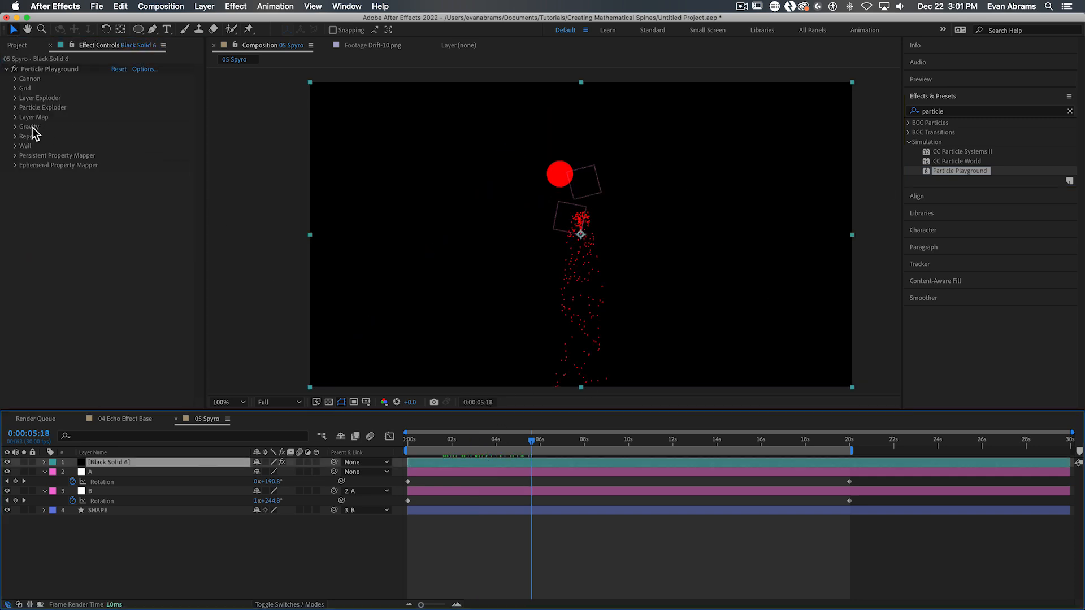
Expand Gravity and Cannon and set the cannon Velocity to 0.
{"action": "left_click", "coordinate": [13, 126]}
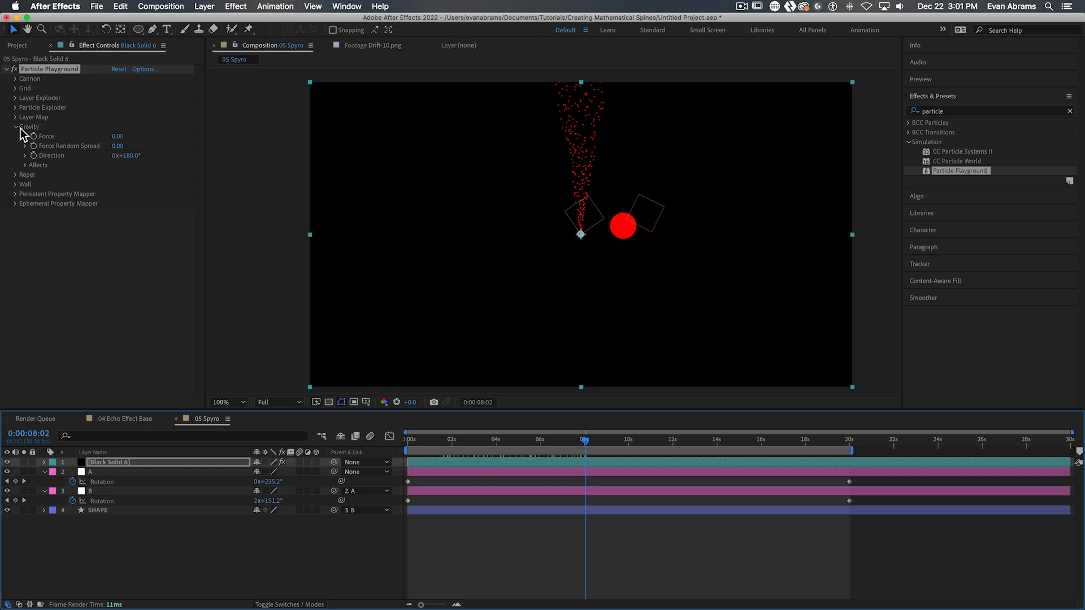
{"action": "left_click", "coordinate": [13, 78]}
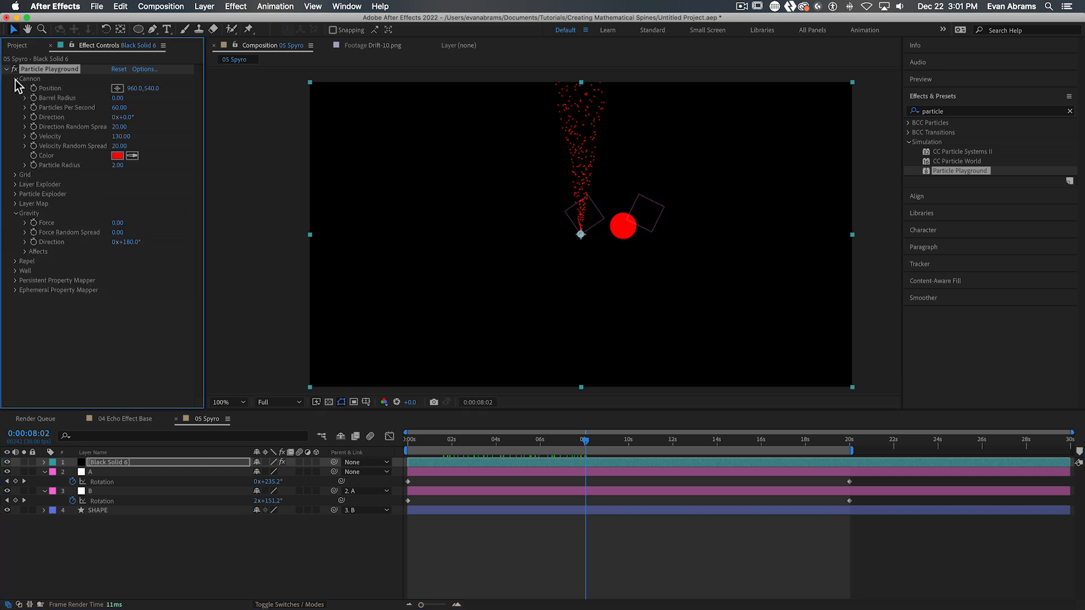
{"action": "left_click", "coordinate": [118, 107]}
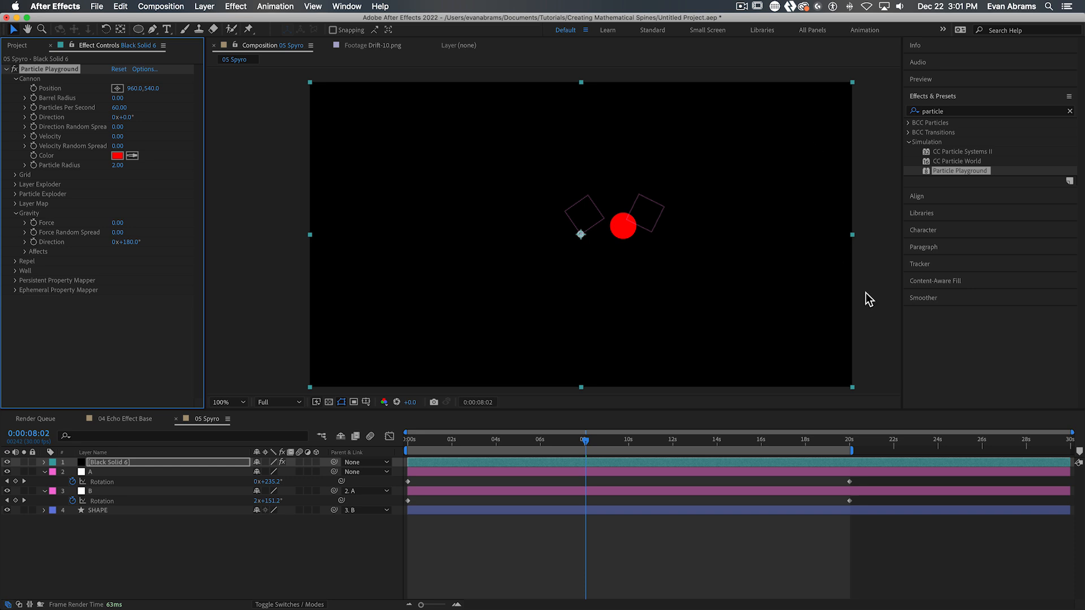
{"action": "left_click", "coordinate": [229, 402]}
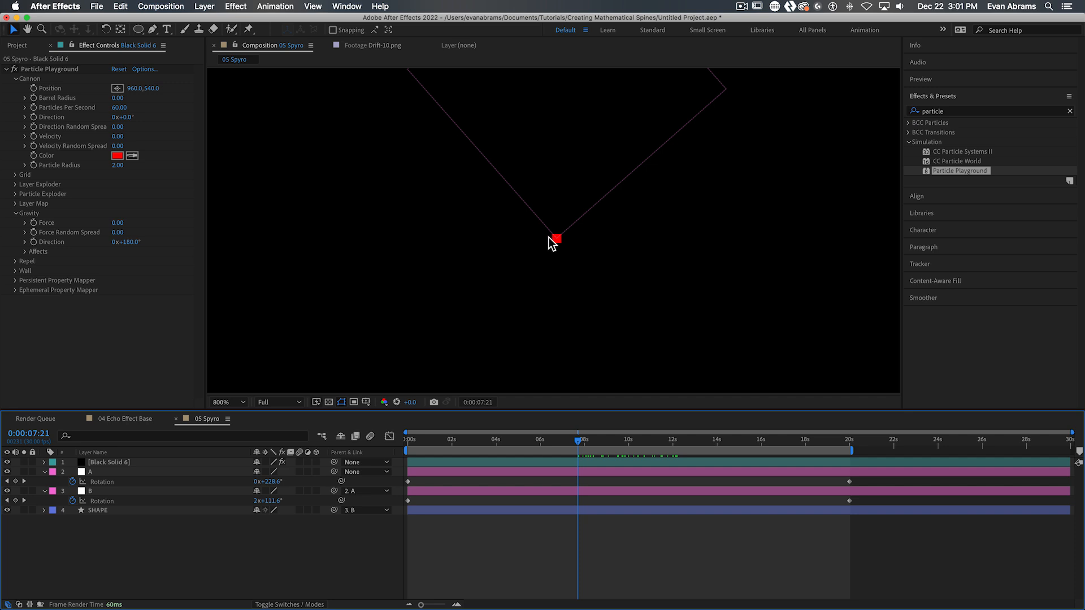
{"action": "left_click", "coordinate": [228, 402]}
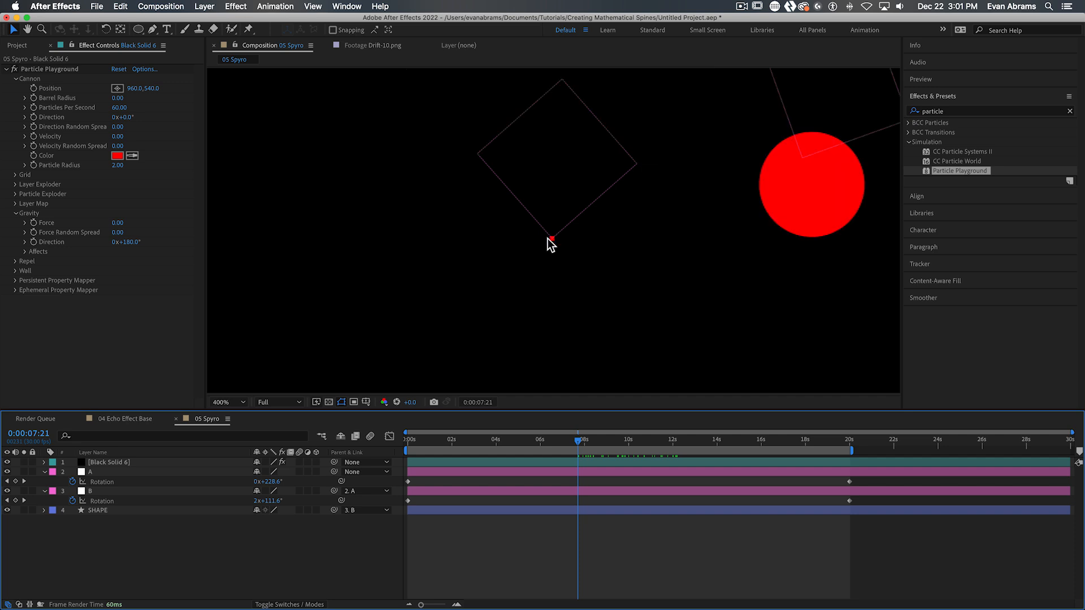
{"action": "mouse_move", "coordinate": [541, 243]}
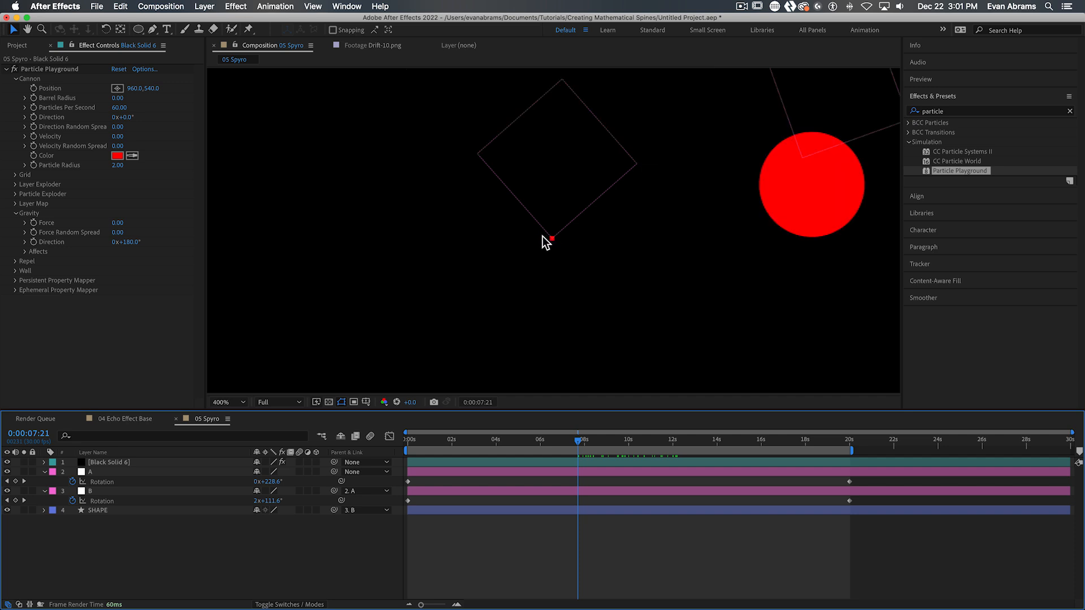
{"action": "mouse_move", "coordinate": [540, 230]}
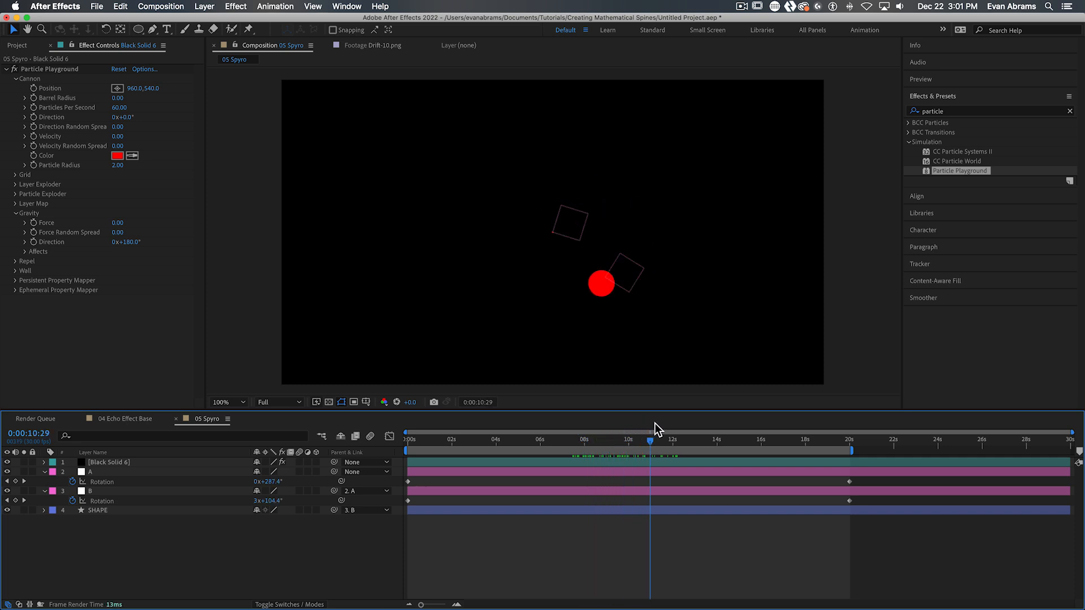
{"action": "left_click", "coordinate": [692, 440]}
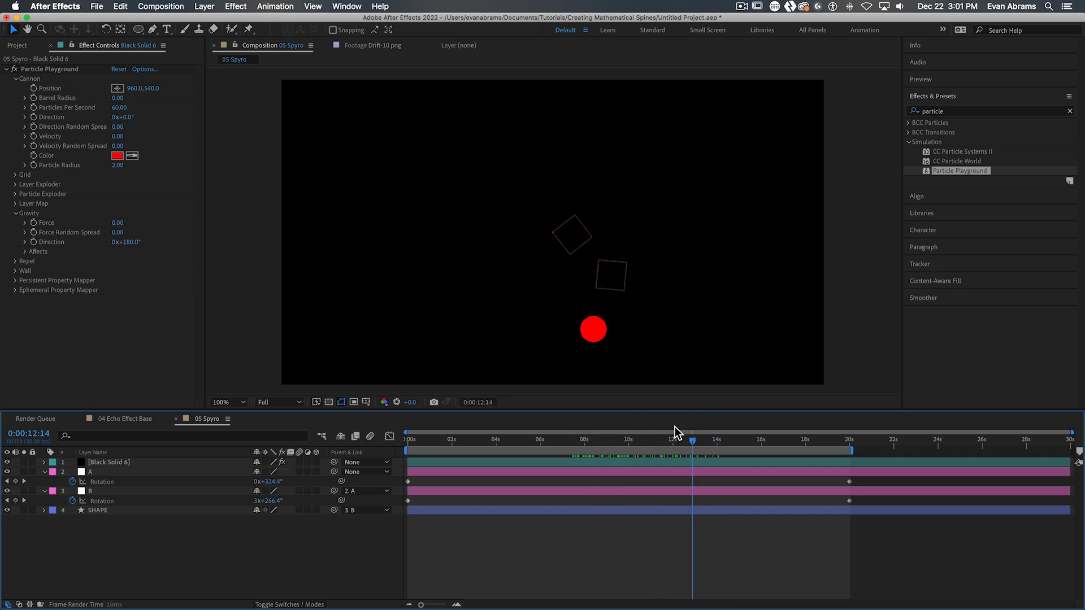
{"action": "left_click", "coordinate": [584, 439]}
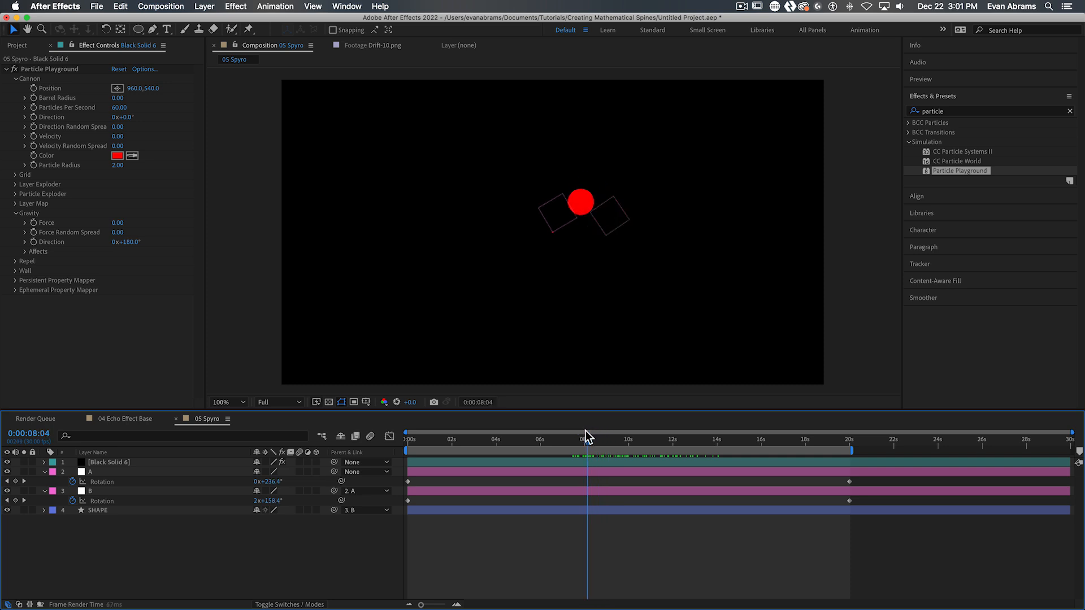
{"action": "left_click", "coordinate": [495, 440]}
{"action": "type", "text": "EMIT FROM HERE PLEASE"}
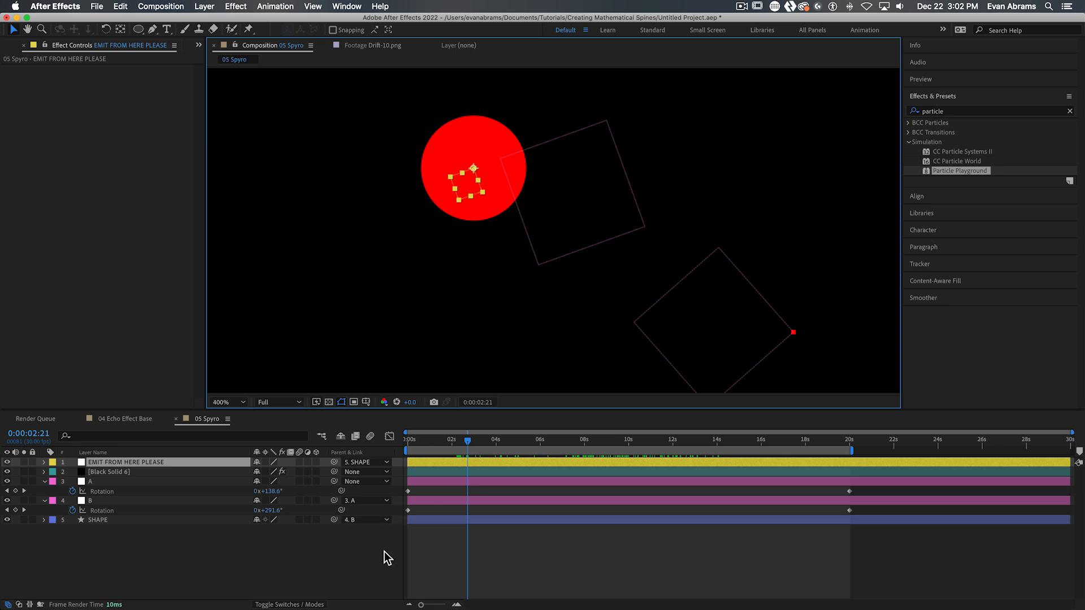
Select Black Solid 6, filter the timeline for Position and jump to 7 seconds.
{"action": "left_click", "coordinate": [108, 472]}
{"action": "type", "text": "posit"}
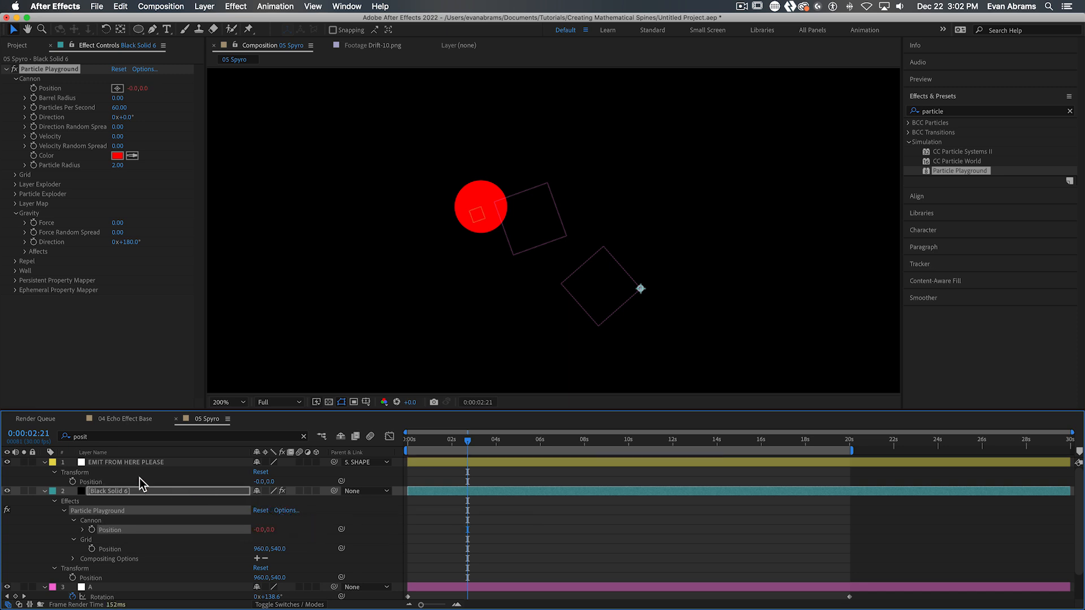
{"action": "left_click", "coordinate": [227, 402]}
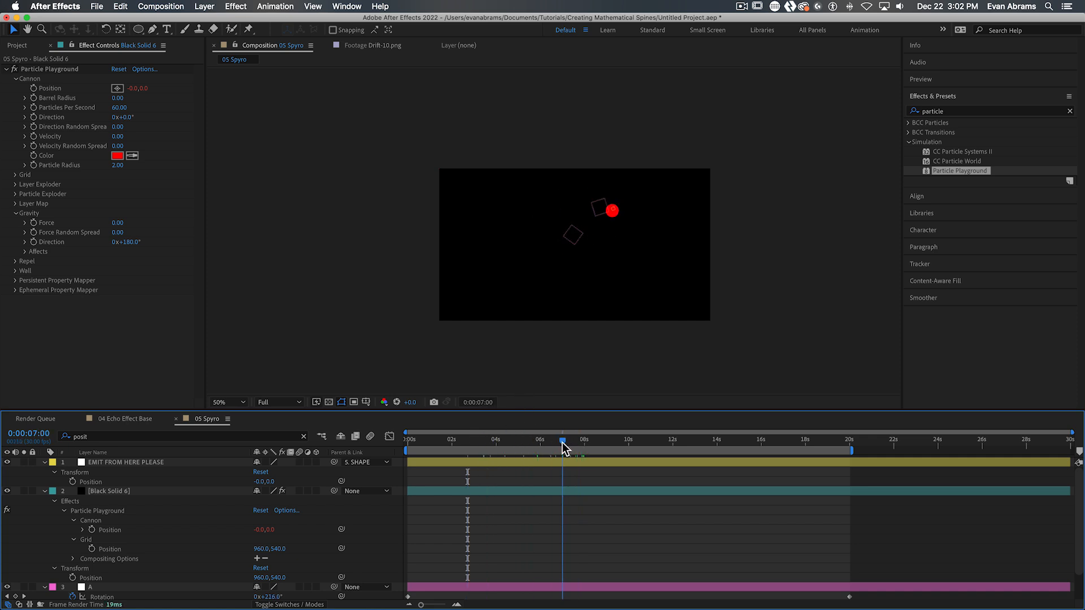
{"action": "left_click", "coordinate": [107, 491]}
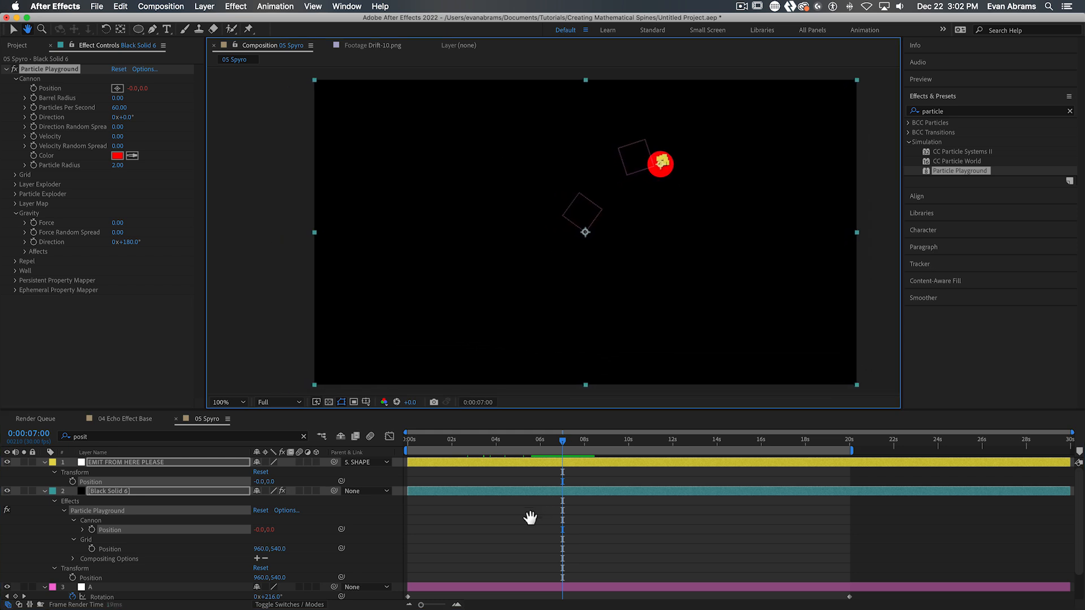
{"action": "mouse_move", "coordinate": [500, 521]}
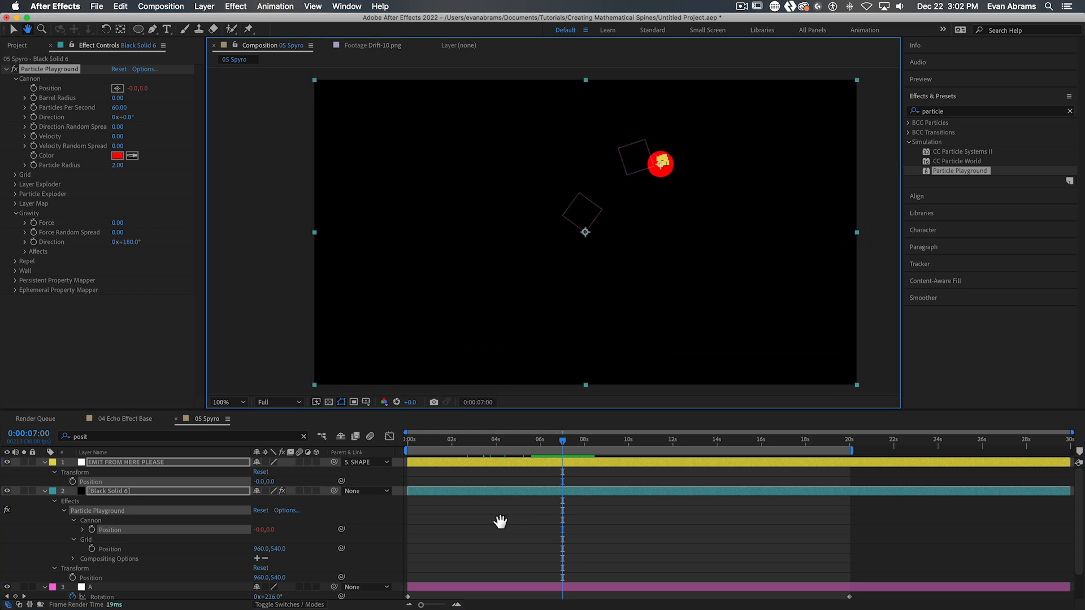
{"action": "mouse_move", "coordinate": [486, 531]}
{"action": "type", "text": "L ="}
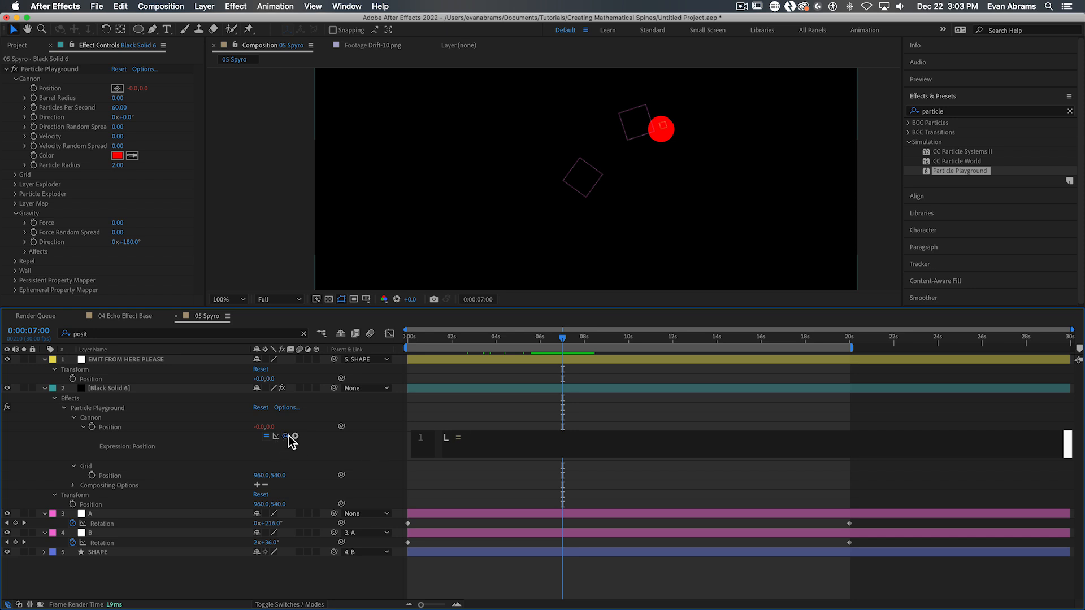
Link Cannon Position to EMIT FROM HERE PLEASE via L.toComp(L.anchorPoint) so particles trace its path.
{"action": "type", "text": "thisComp.layer(\"EMIT FROM HERE PLEASE\");"}
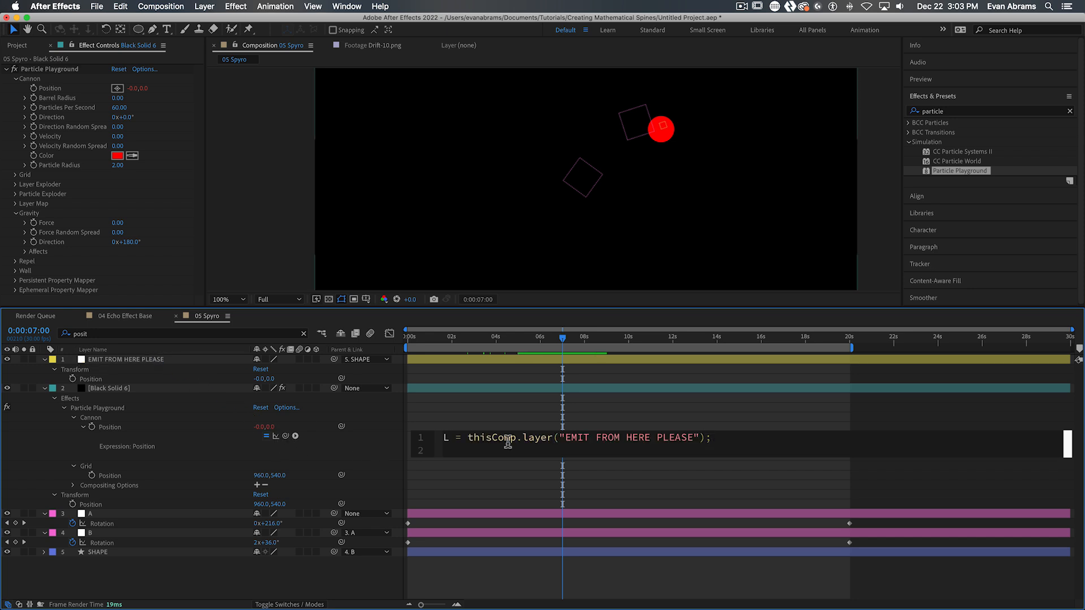
{"action": "type", "text": "L.toComp(L.anc"}
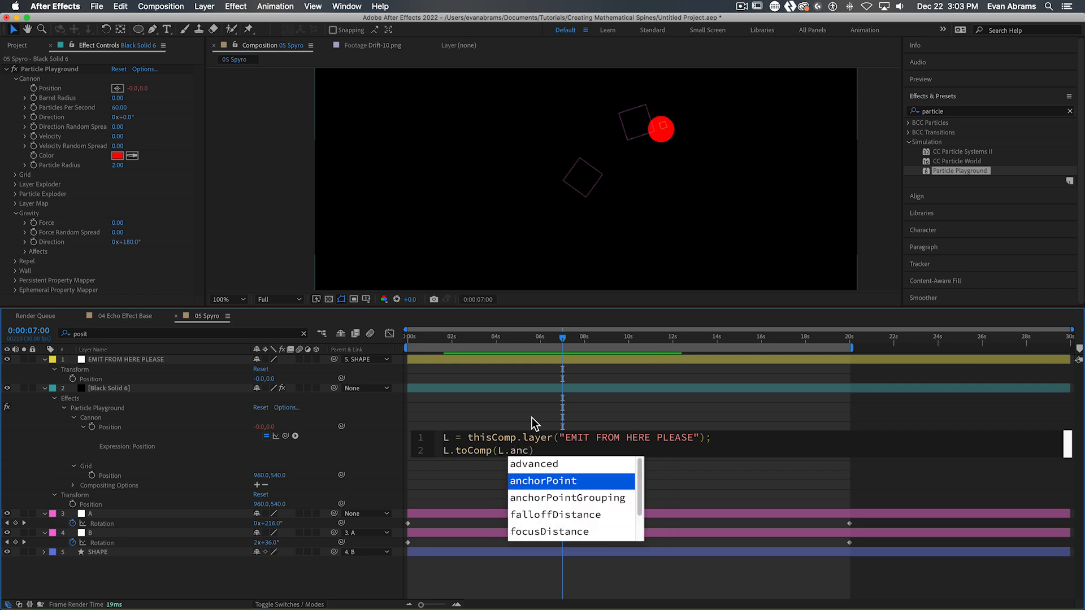
{"action": "left_click", "coordinate": [544, 481]}
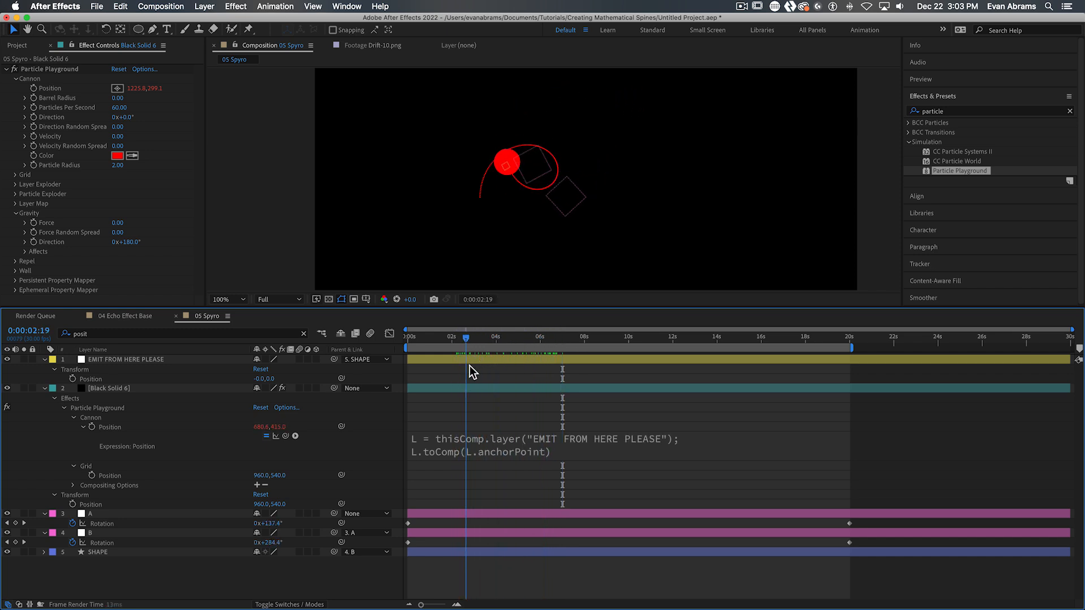
{"action": "left_click", "coordinate": [663, 338]}
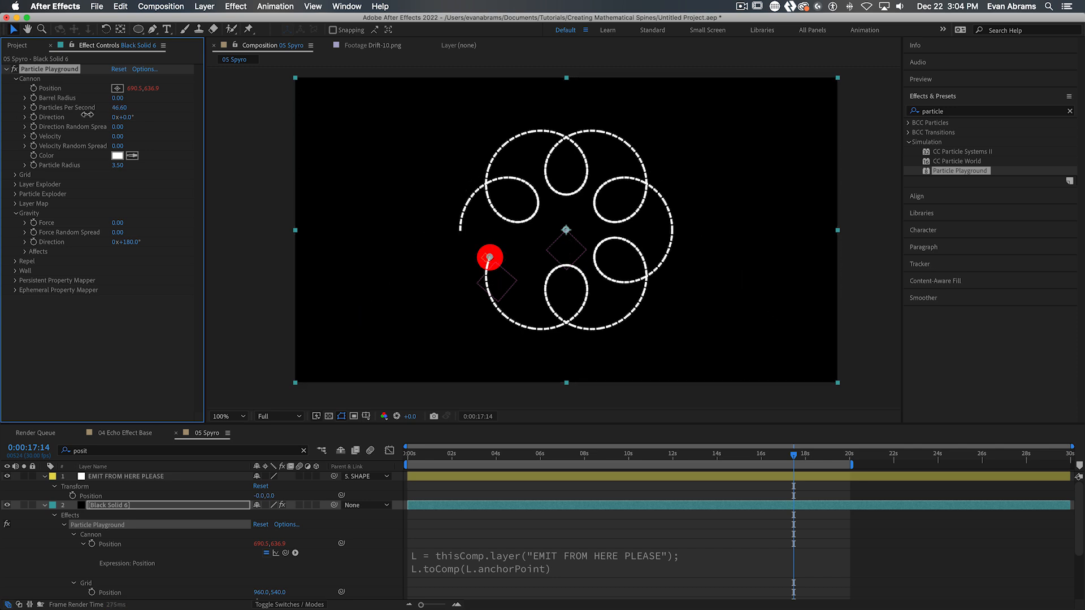
Raise Particles Per Second to 200 and scrub the timeline to watch the continuous trail draw.
{"action": "left_click_drag", "start_coordinate": [119, 107], "coordinate": [139, 107]}
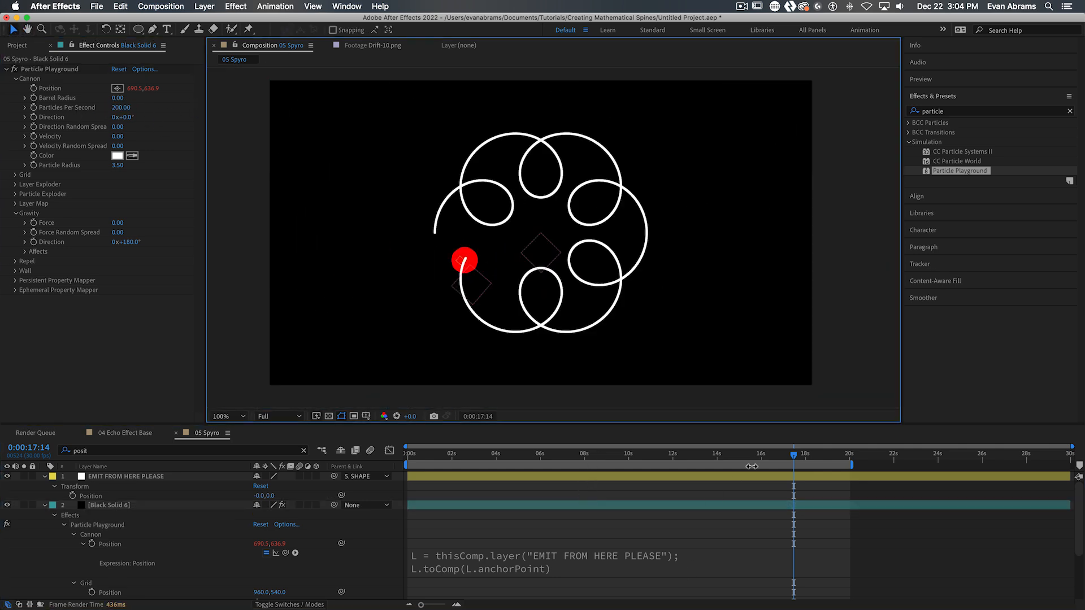
{"action": "left_click", "coordinate": [422, 454]}
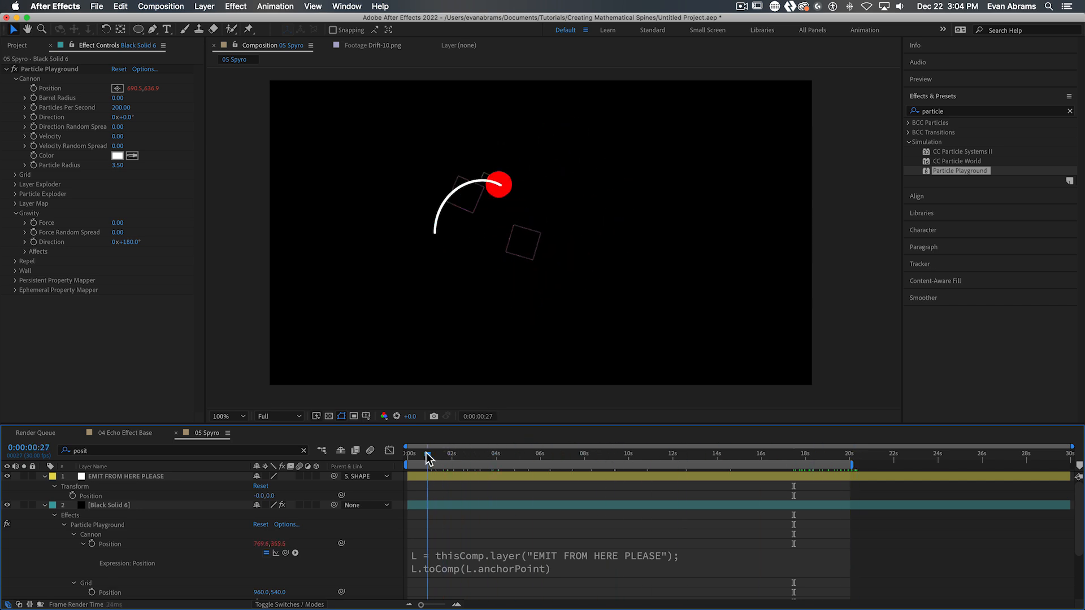
{"action": "left_click_drag", "start_coordinate": [429, 453], "coordinate": [838, 454]}
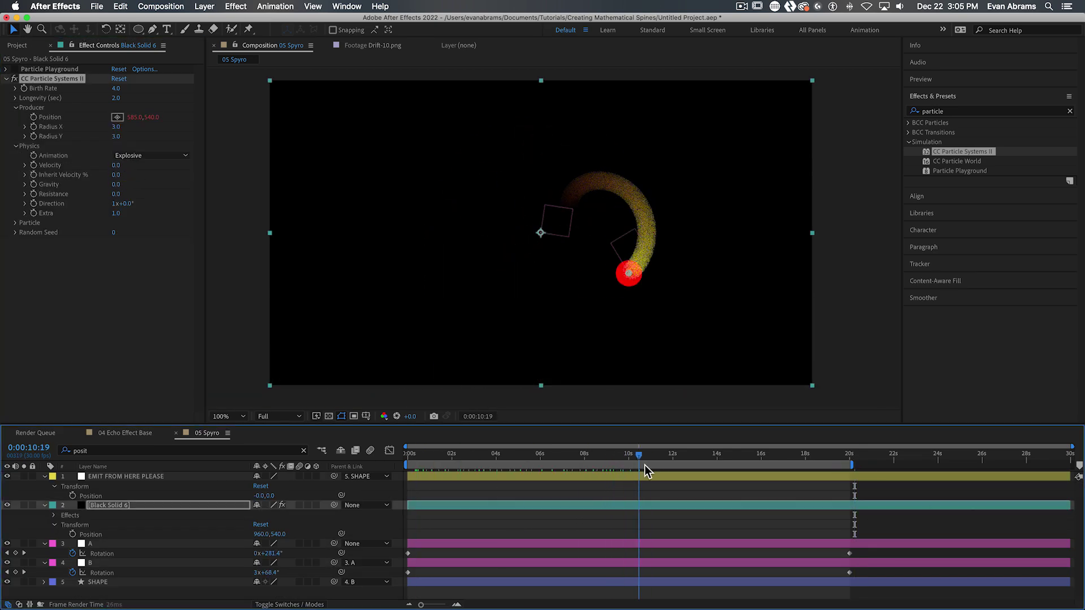
Apply CC Particle Systems II to the solid with Producer Radius X and Y at 0.
{"action": "left_click", "coordinate": [658, 469]}
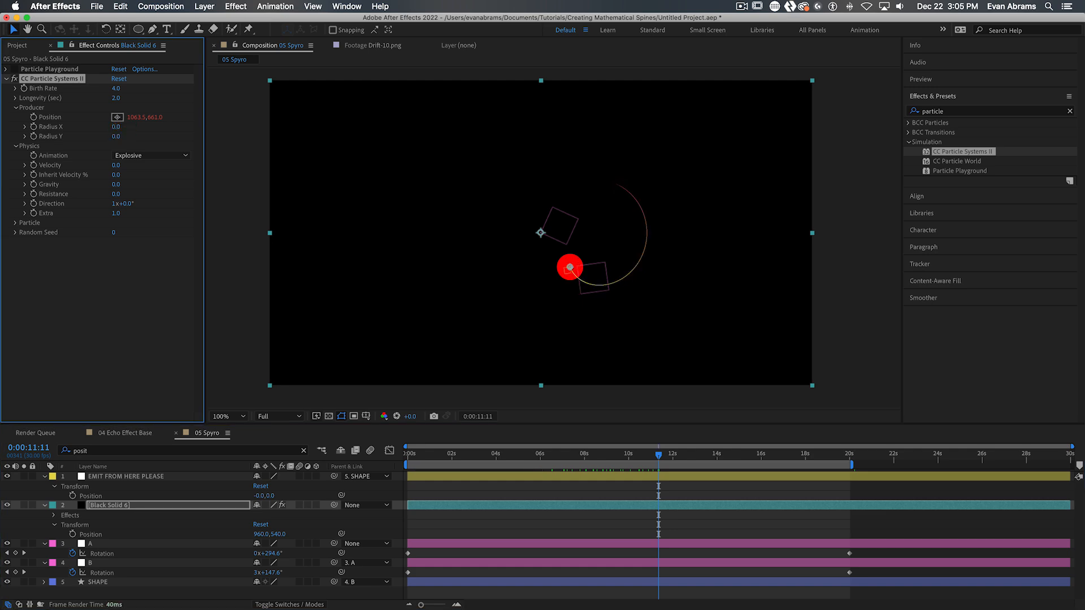
{"action": "left_click", "coordinate": [115, 126]}
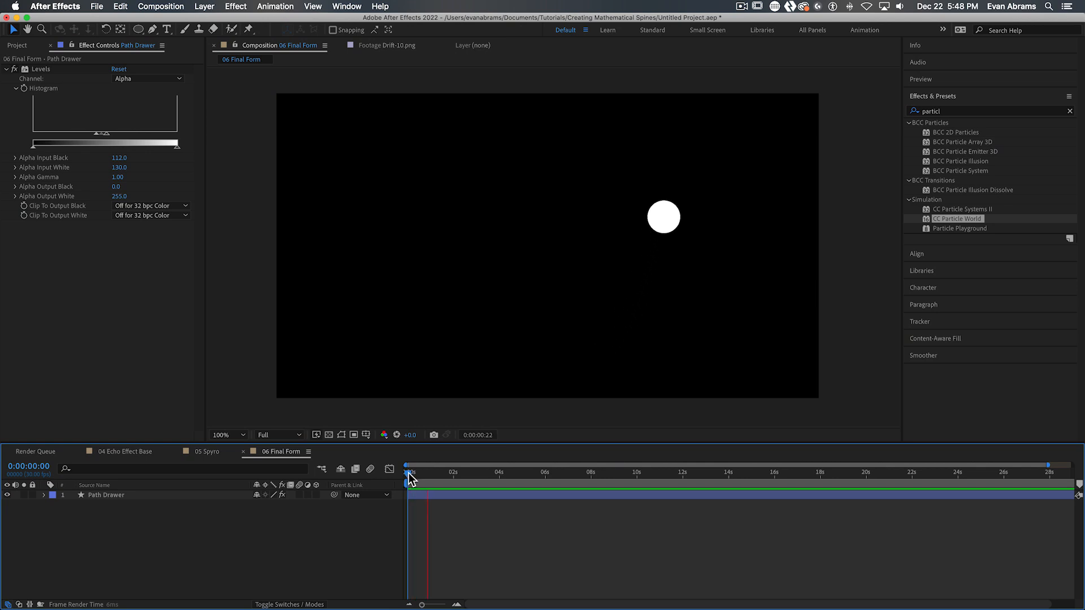
Add nulls 'Sick me on something!' and 'Tracer', with Tracer Position following via a toComp expression.
{"action": "left_click_drag", "start_coordinate": [412, 478], "coordinate": [471, 478]}
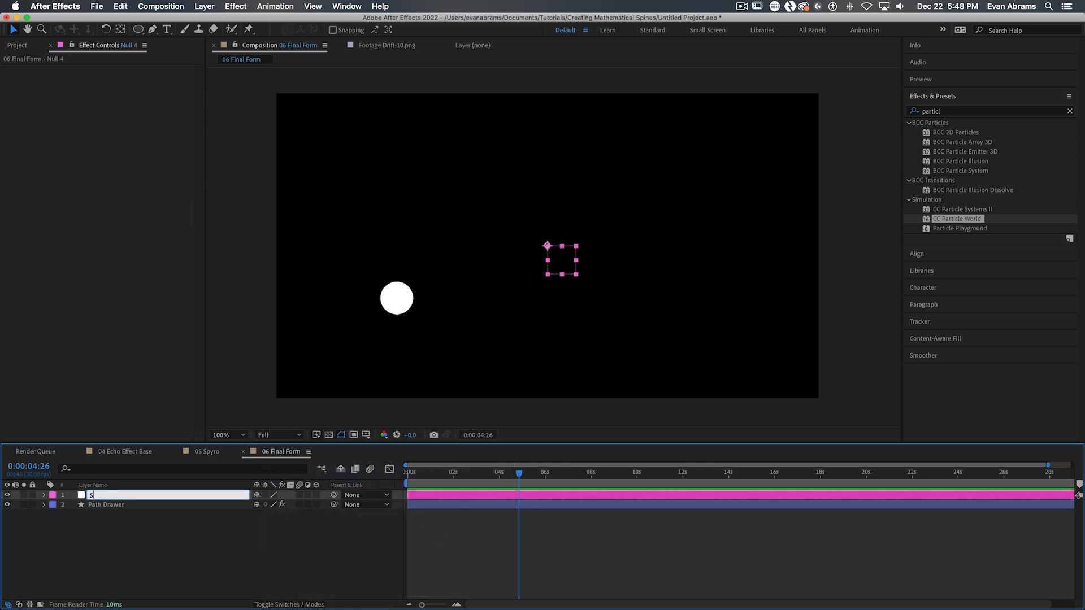
{"action": "type", "text": "Sick me on something!"}
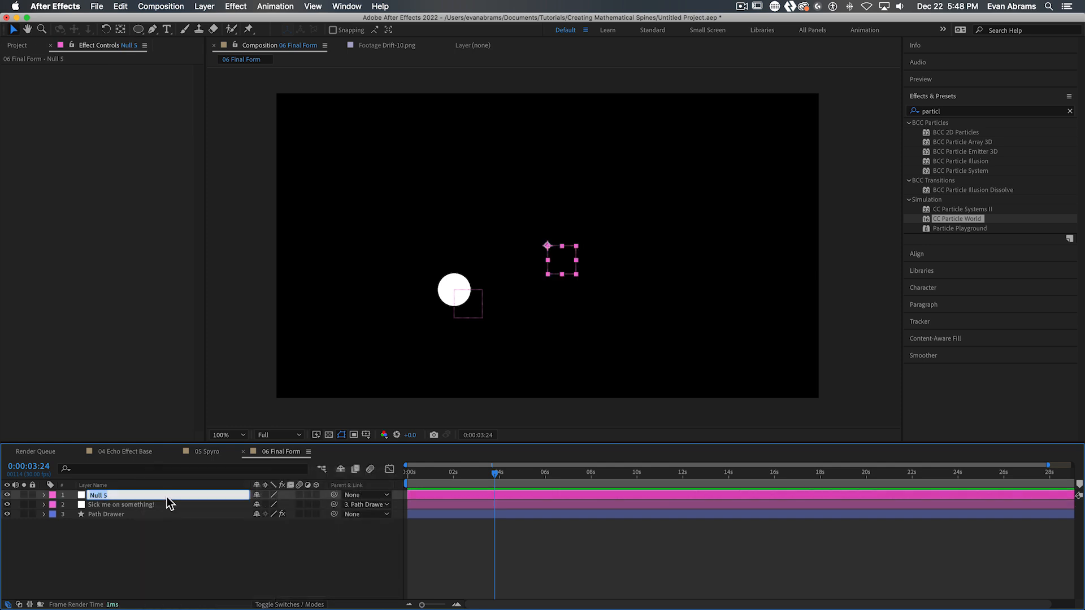
{"action": "type", "text": "Tracer"}
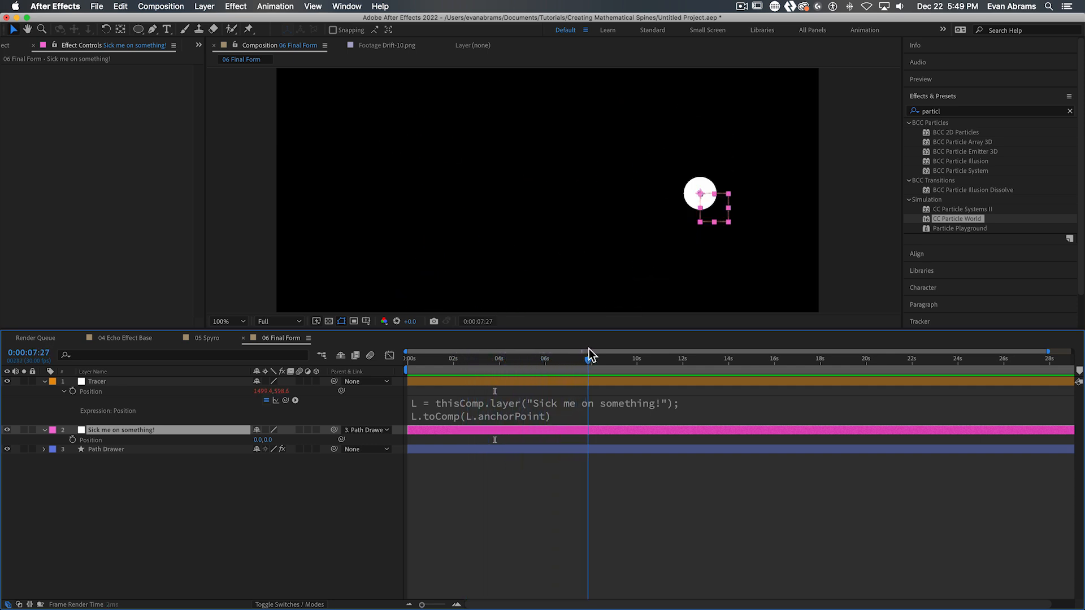
{"action": "left_click", "coordinate": [97, 381]}
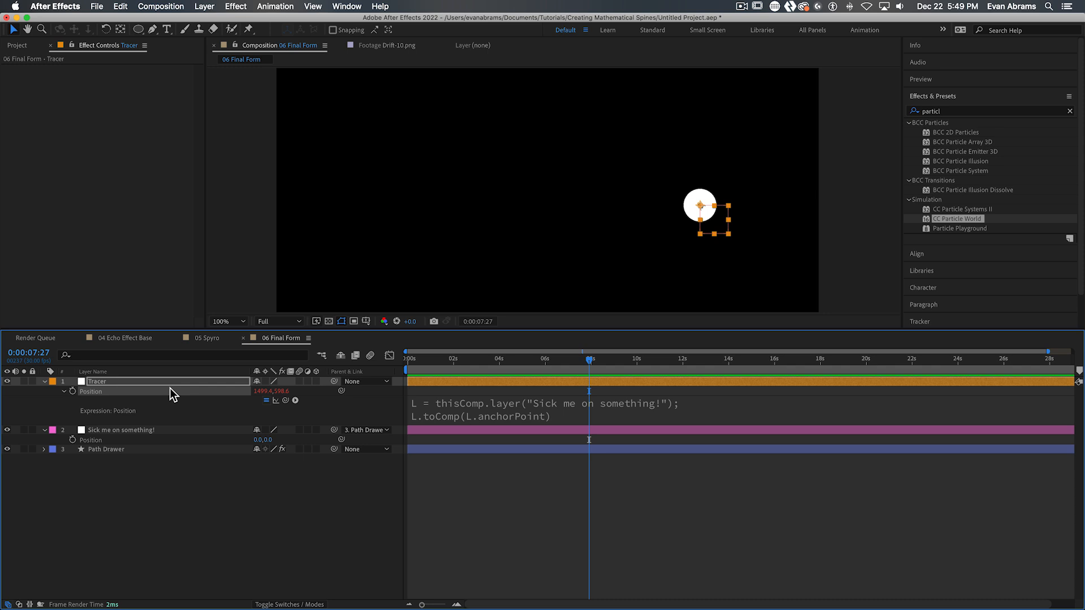
Bake the Tracer position expression into keyframes with Convert Expression to Keyframes and check the motion.
{"action": "left_click", "coordinate": [276, 6]}
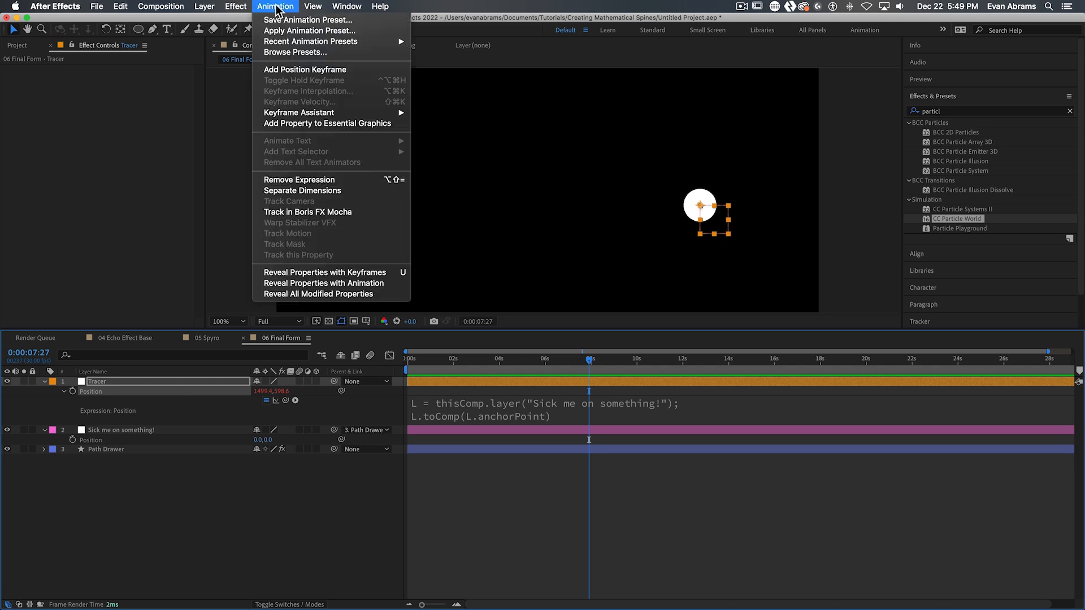
{"action": "mouse_move", "coordinate": [314, 118]}
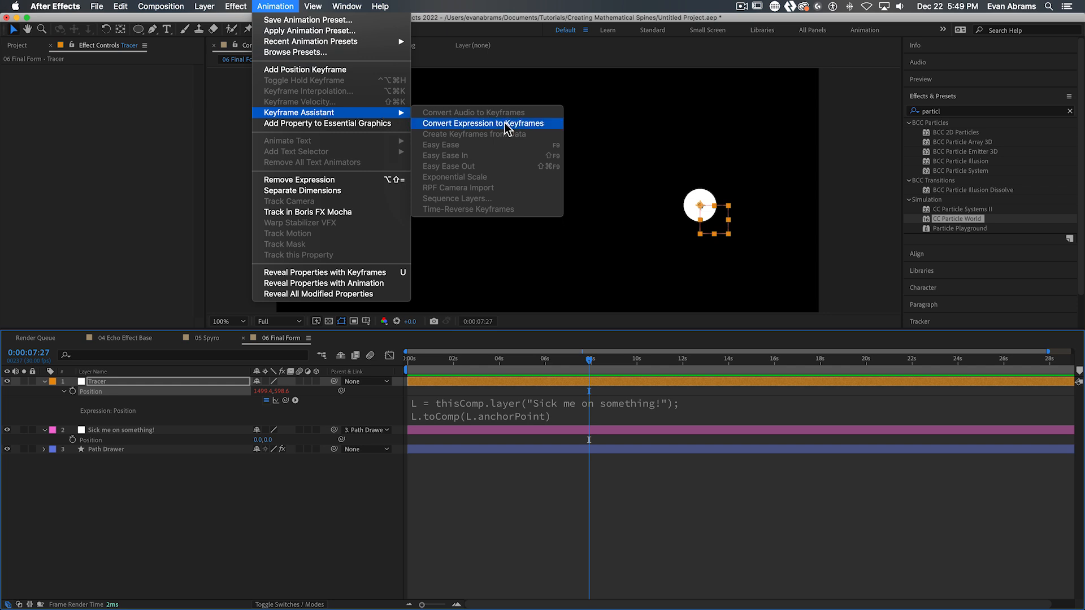
{"action": "left_click", "coordinate": [486, 124]}
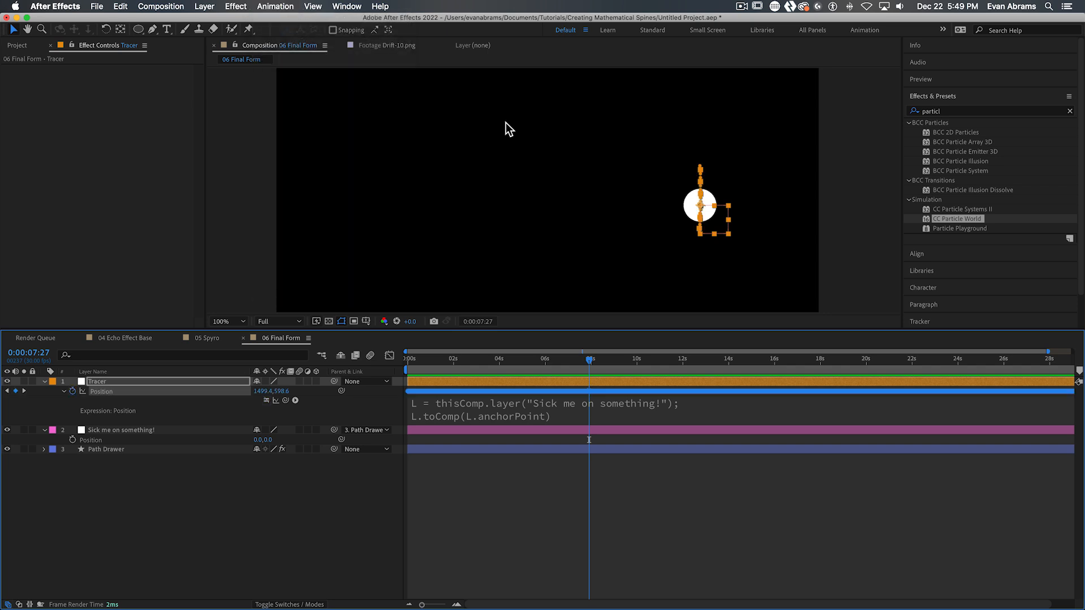
{"action": "mouse_move", "coordinate": [69, 403]}
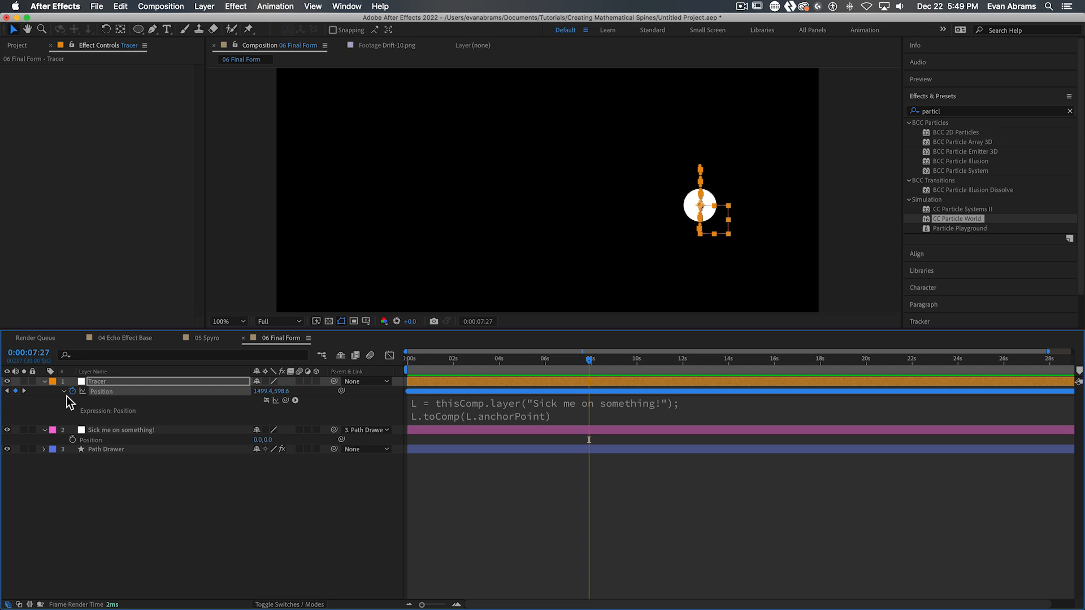
{"action": "left_click", "coordinate": [486, 359]}
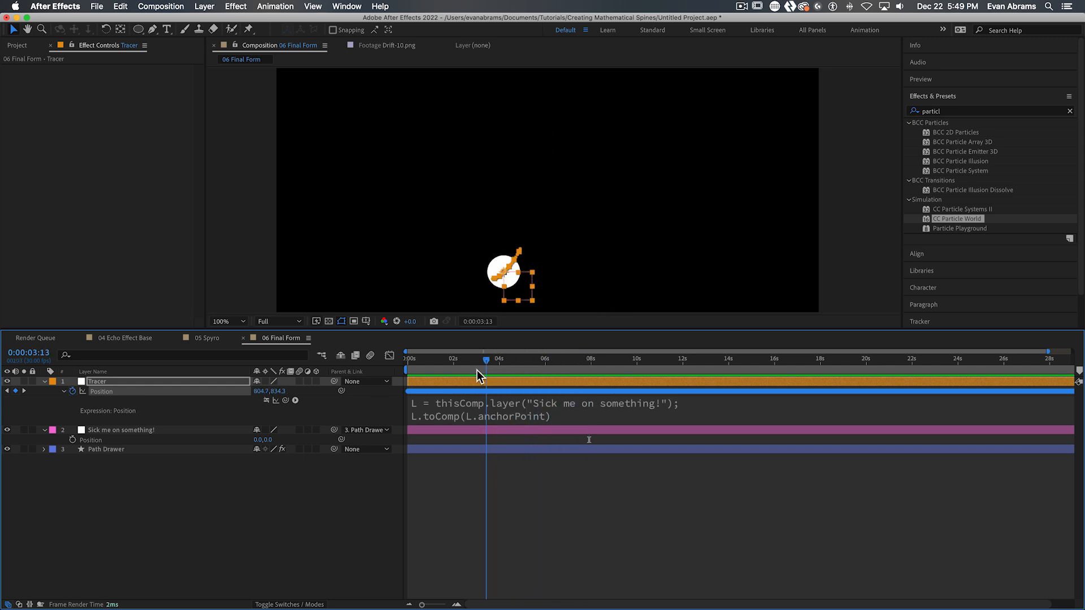
{"action": "left_click_drag", "start_coordinate": [488, 358], "coordinate": [412, 358]}
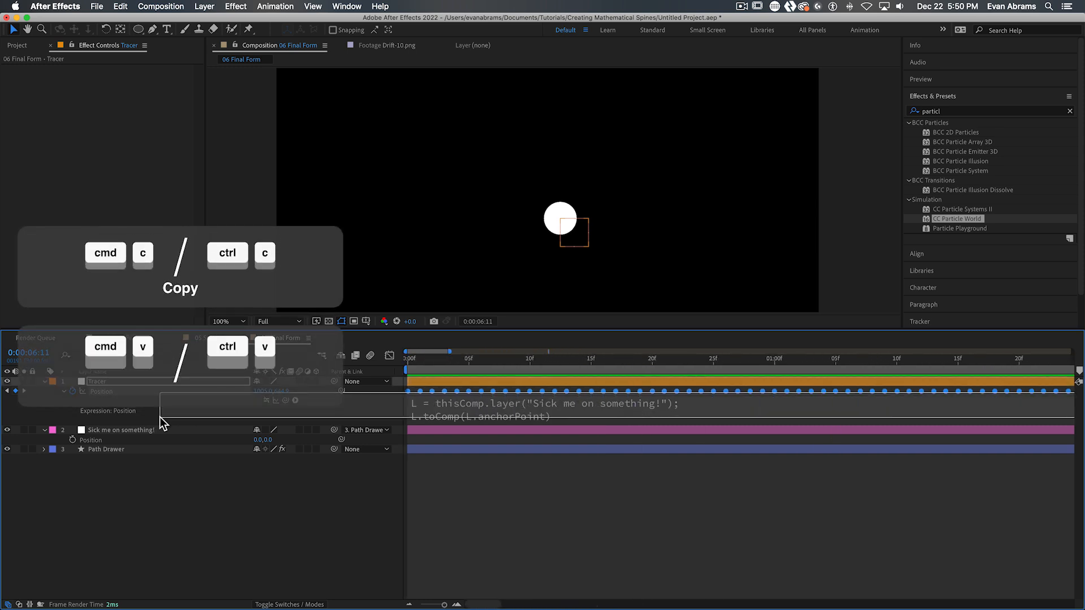
Copy Tracer's baked Position keyframes and select Shape Layer 1's Path to receive them.
{"action": "key", "text": "cmd+v"}
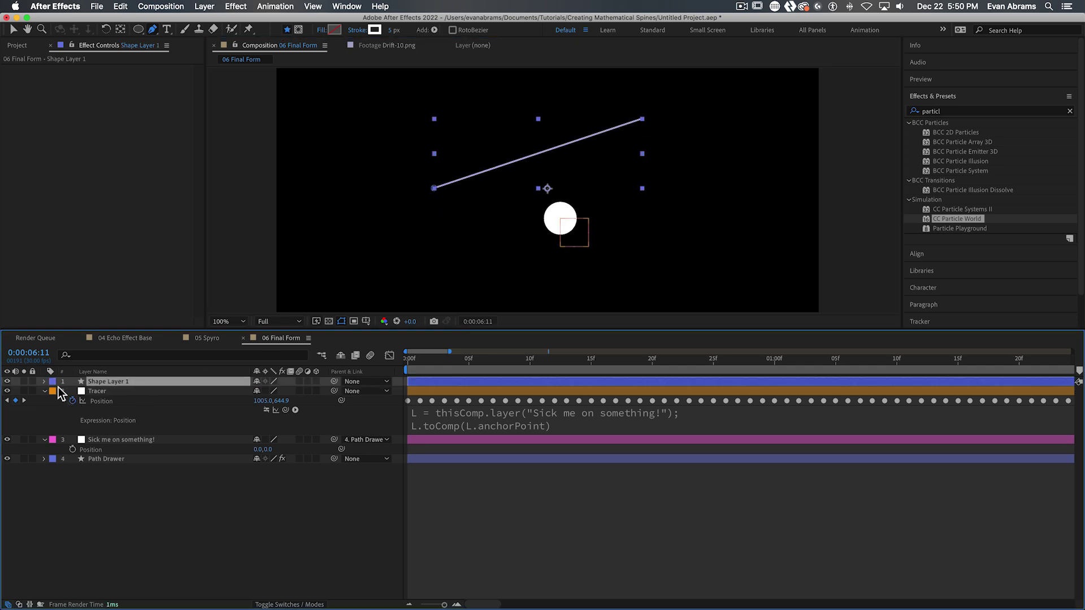
{"action": "left_click", "coordinate": [43, 382]}
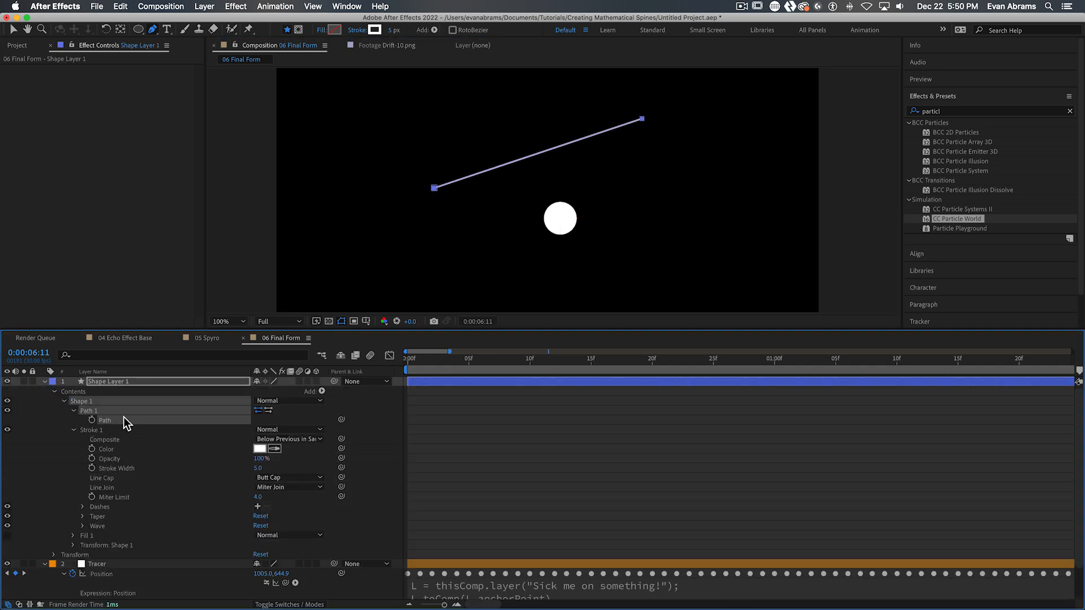
{"action": "left_click", "coordinate": [227, 321]}
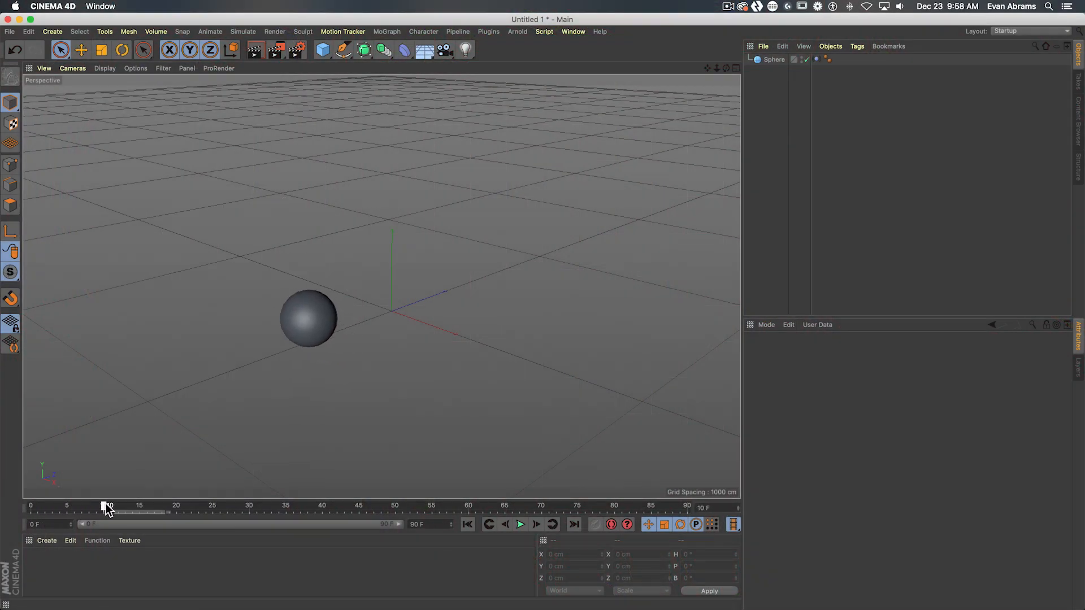
Give the Sphere a Vibrate tag with Enable Position, 1000 cm amplitude per axis and frequency 2.
{"action": "left_click_drag", "start_coordinate": [105, 505], "coordinate": [345, 506]}
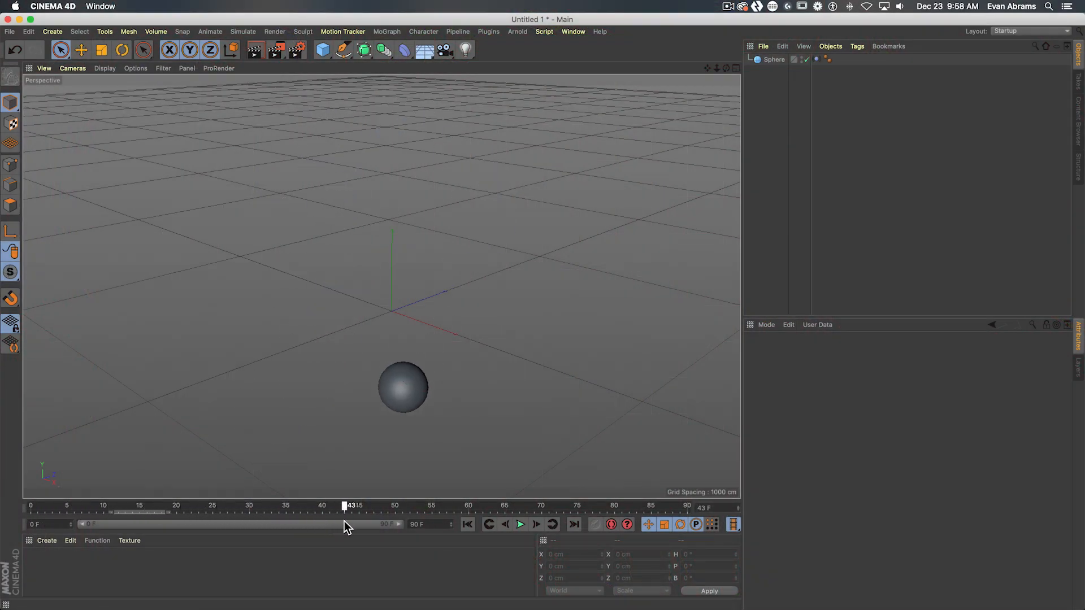
{"action": "left_click_drag", "start_coordinate": [349, 505], "coordinate": [608, 505]}
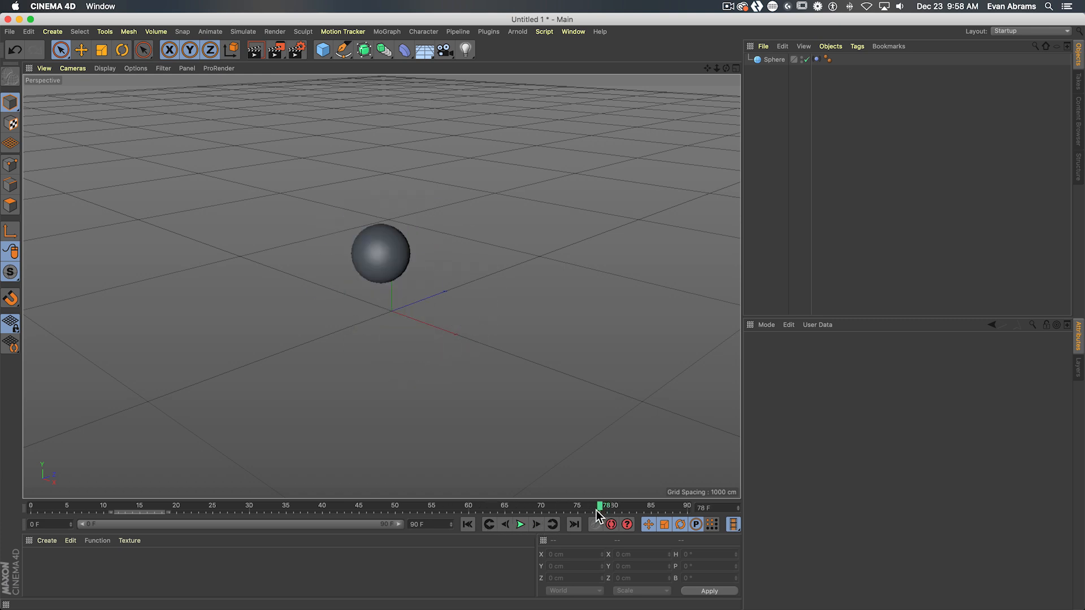
{"action": "left_click", "coordinate": [771, 59]}
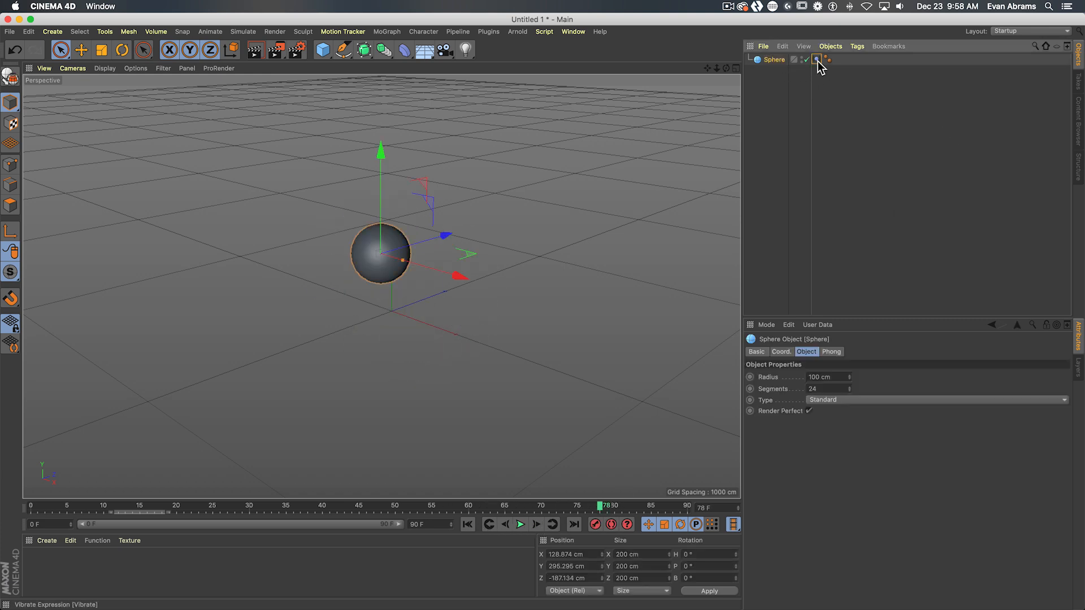
{"action": "left_click", "coordinate": [822, 62]}
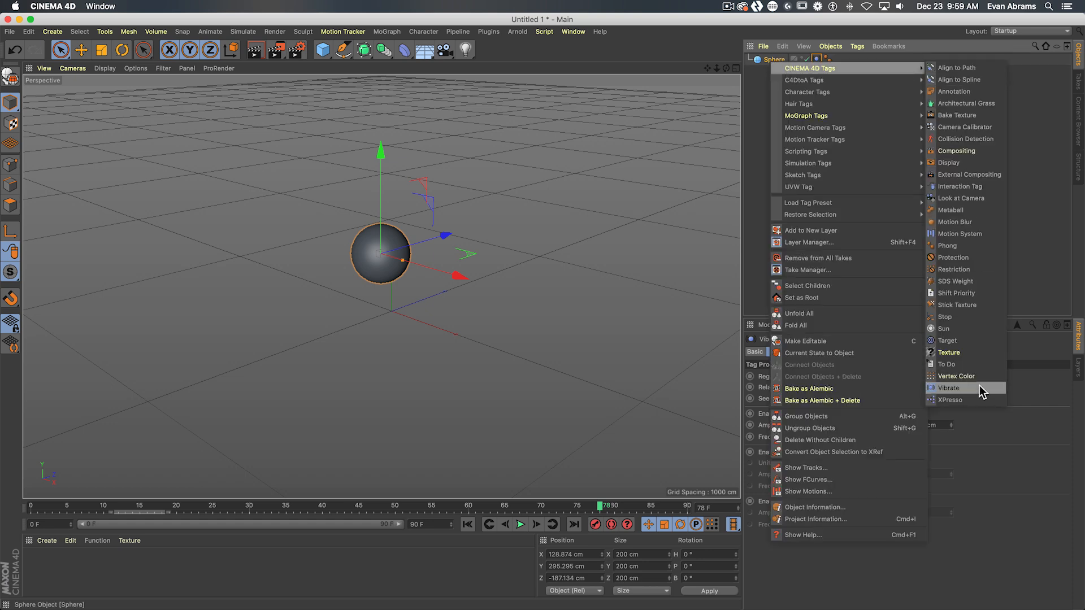
{"action": "left_click", "coordinate": [948, 388]}
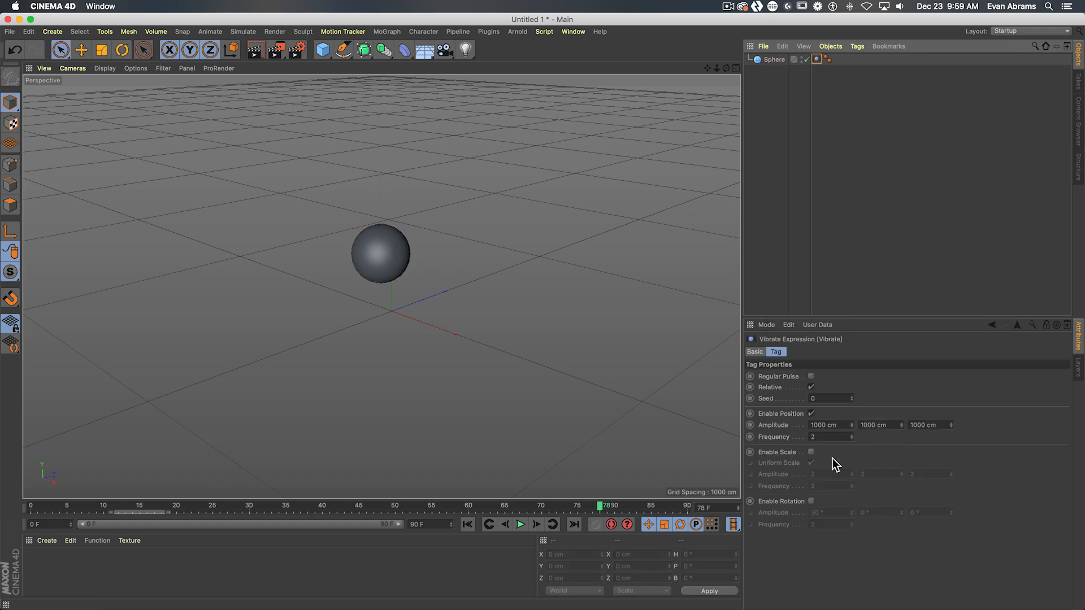
{"action": "mouse_move", "coordinate": [842, 425]}
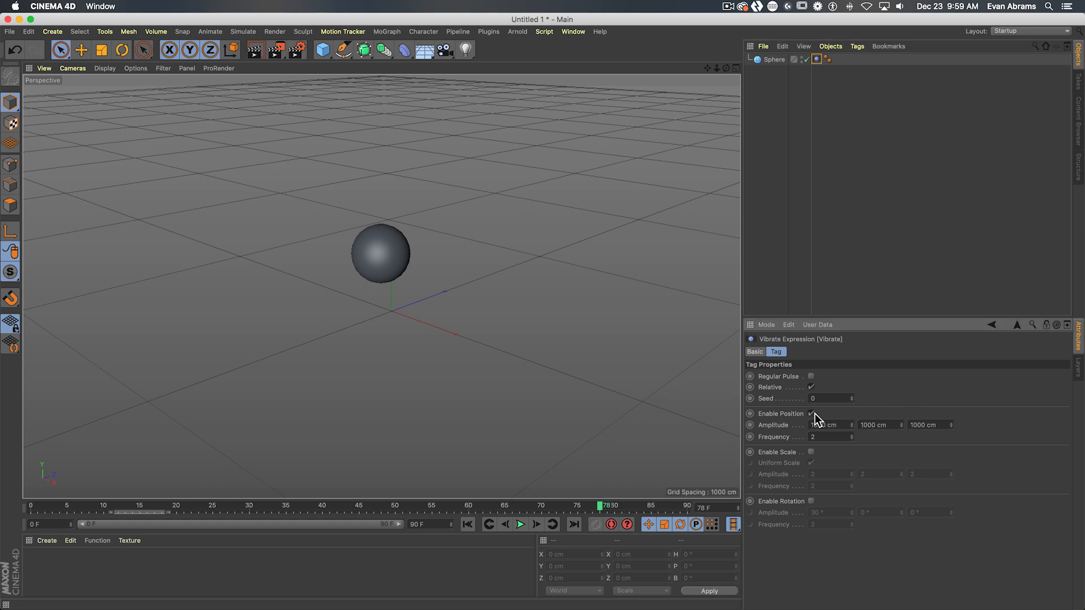
{"action": "left_click", "coordinate": [45, 519]}
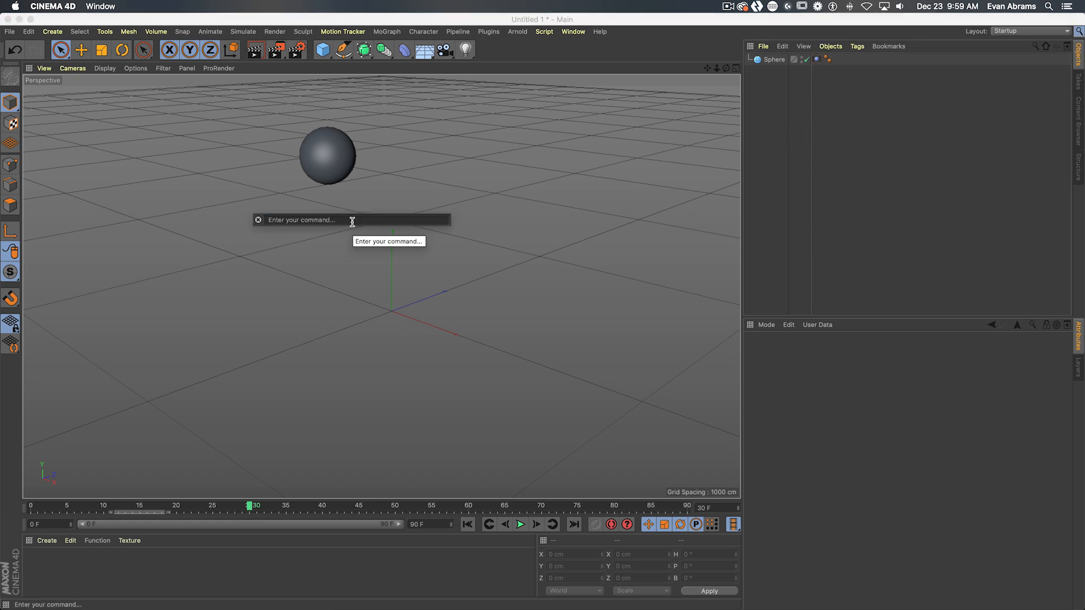
Create a Tracer linked to Sphere via Commander, untick Trace Vertices and play to watch the line draw.
{"action": "type", "text": "tracer"}
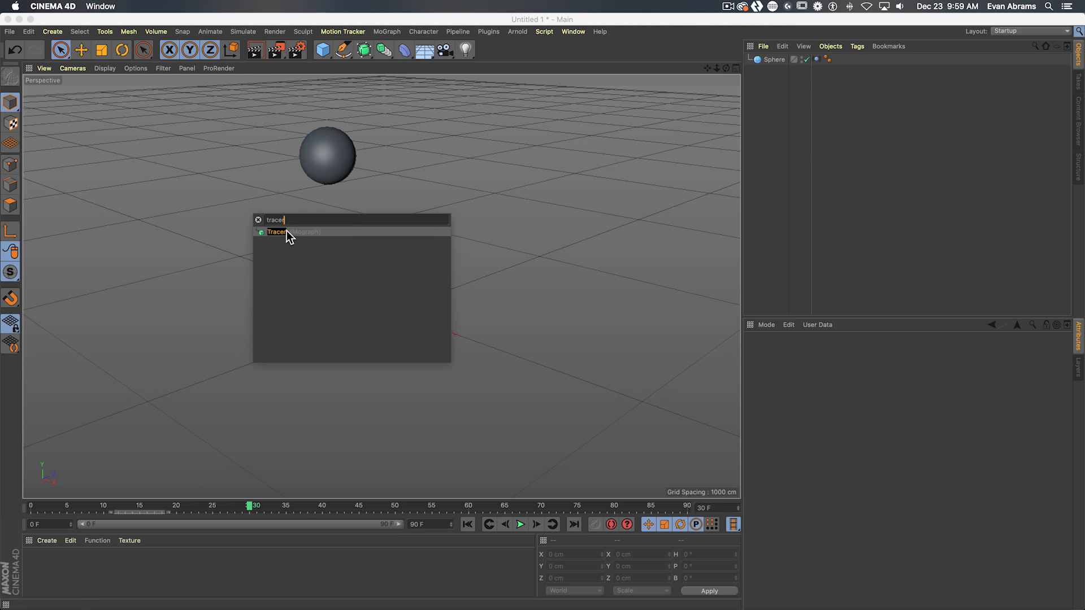
{"action": "left_click", "coordinate": [276, 232]}
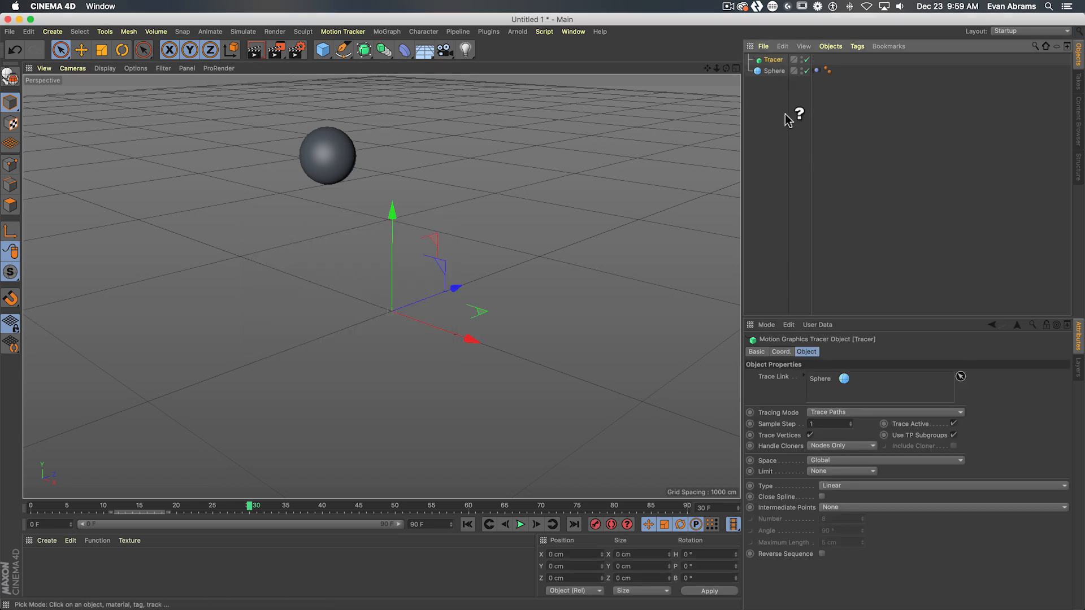
{"action": "left_click", "coordinate": [521, 524]}
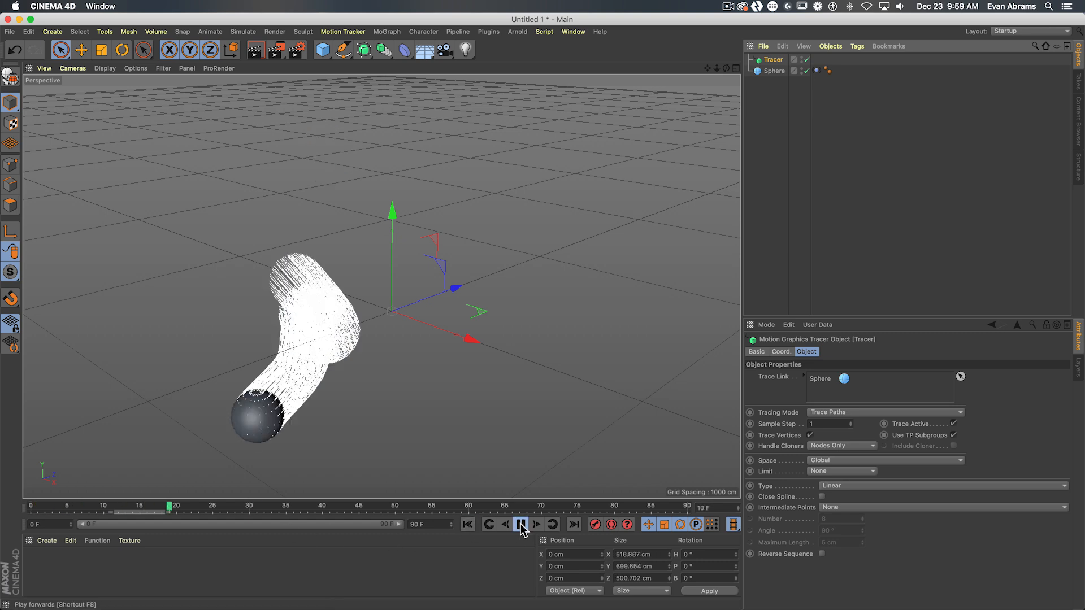
{"action": "left_click", "coordinate": [518, 524]}
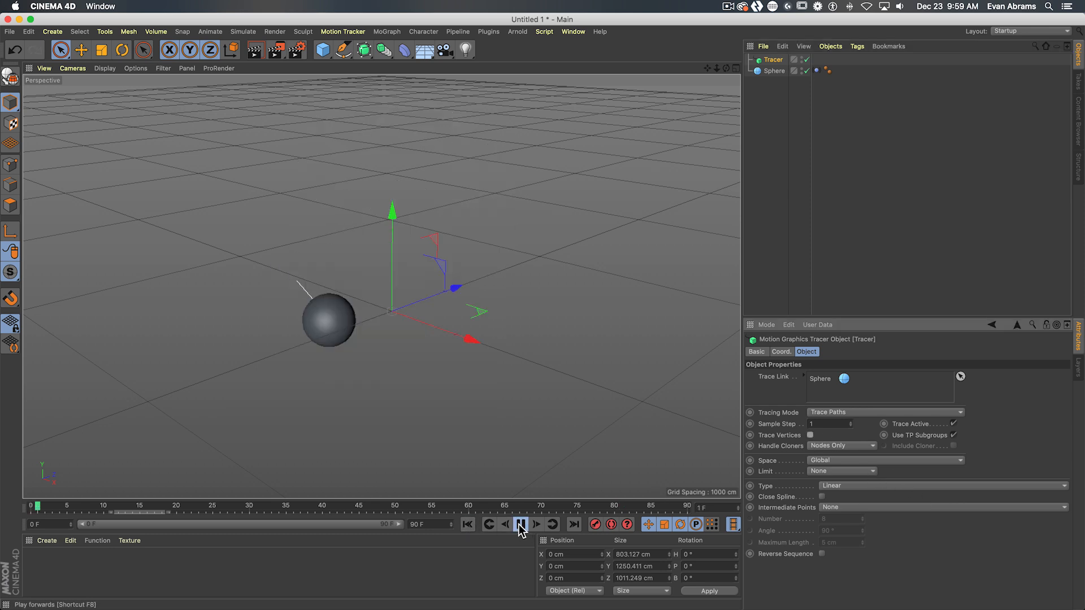
{"action": "left_click", "coordinate": [520, 525]}
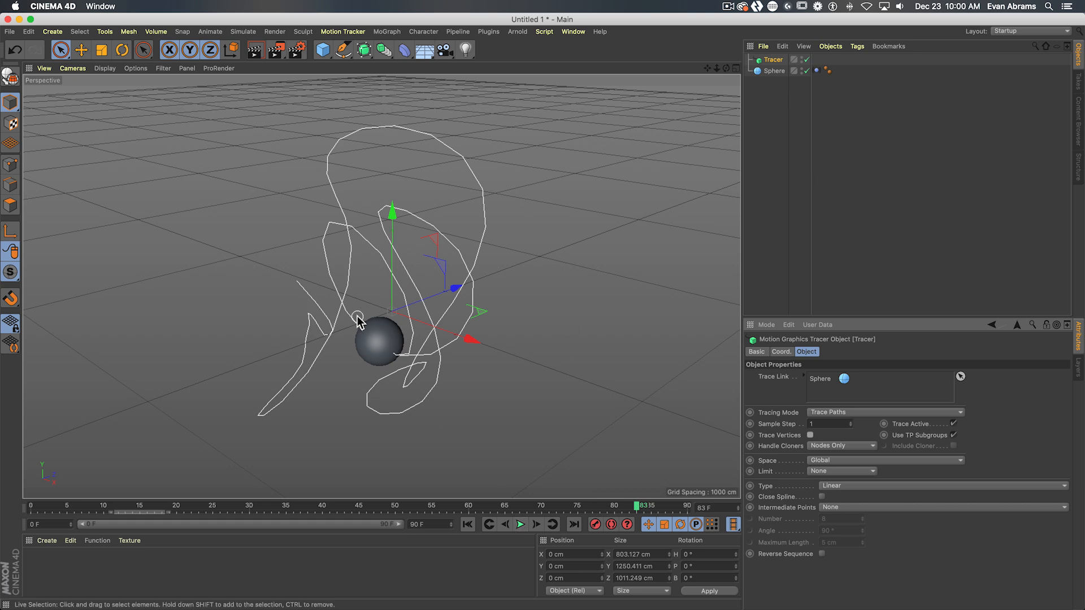
{"action": "mouse_move", "coordinate": [911, 6]}
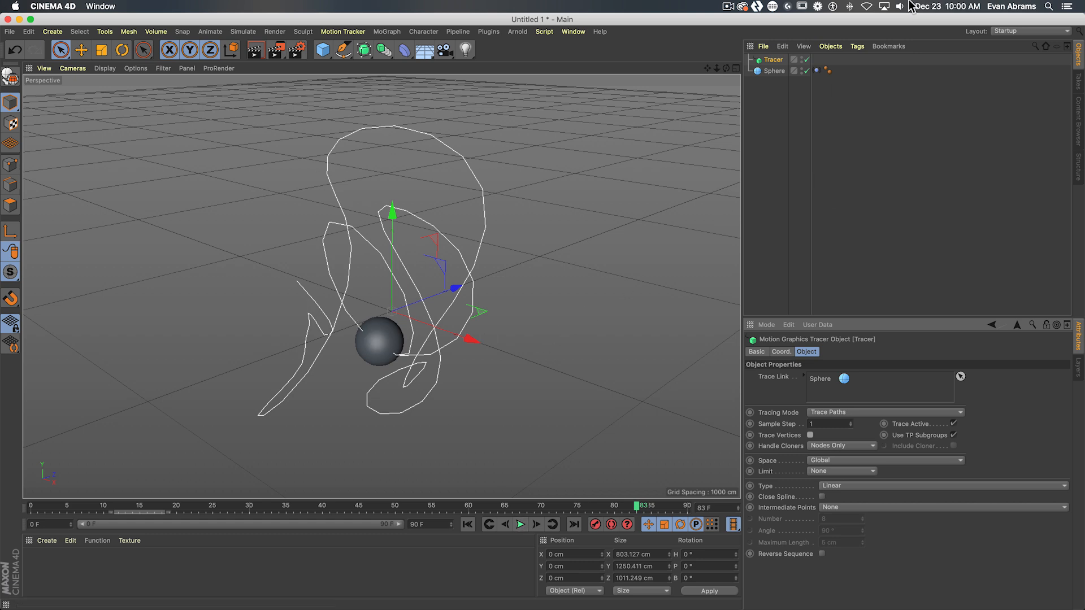
Add a Sweep object with a 20 cm Circle spline as its profile.
{"action": "left_click", "coordinate": [774, 124]}
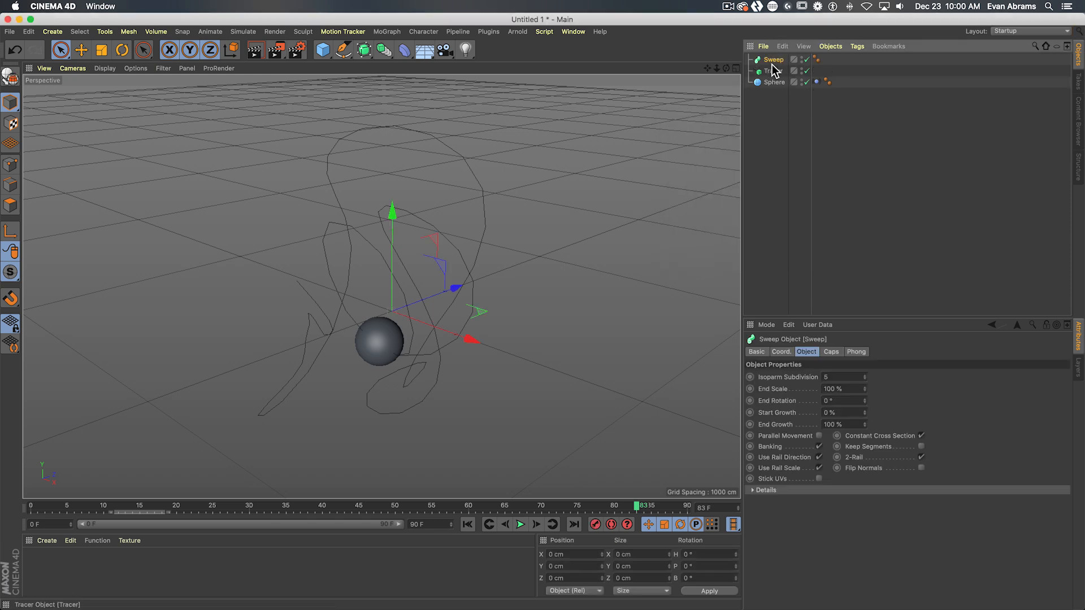
{"action": "left_click", "coordinate": [338, 50]}
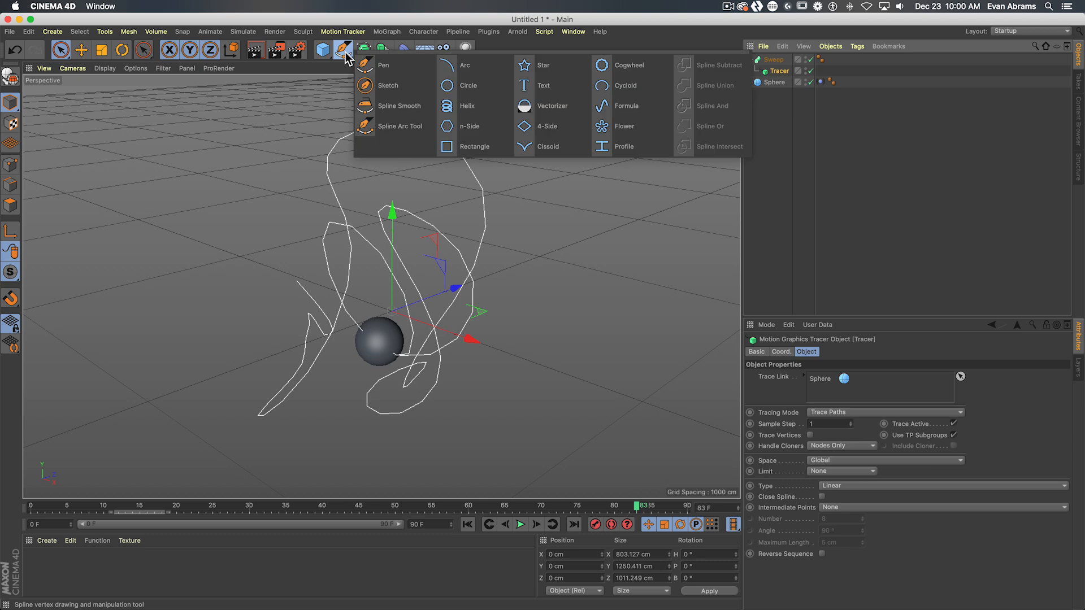
{"action": "left_click", "coordinate": [447, 86]}
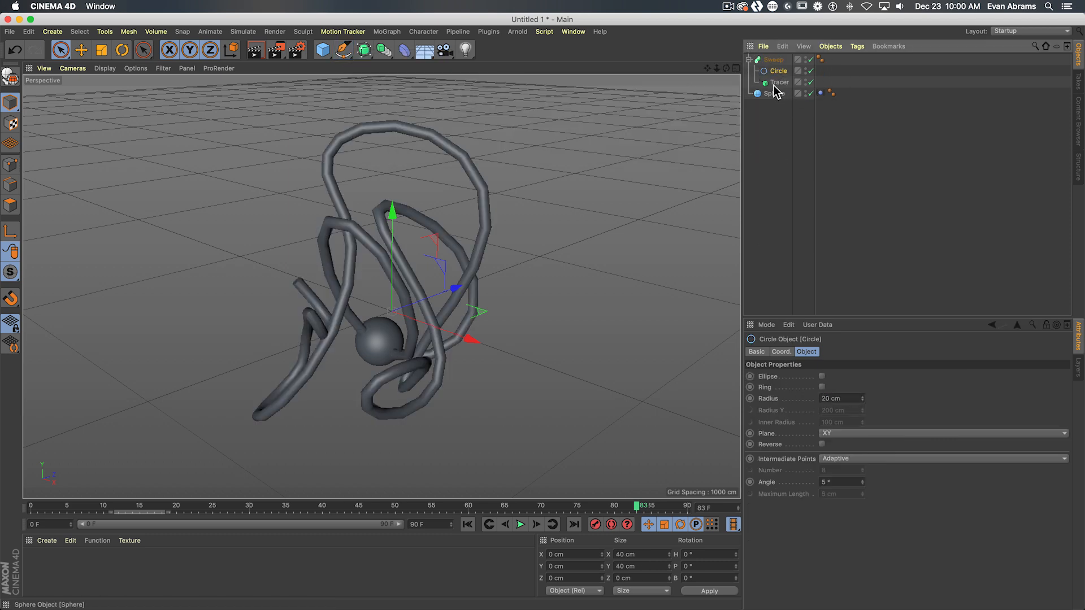
{"action": "left_click", "coordinate": [521, 525]}
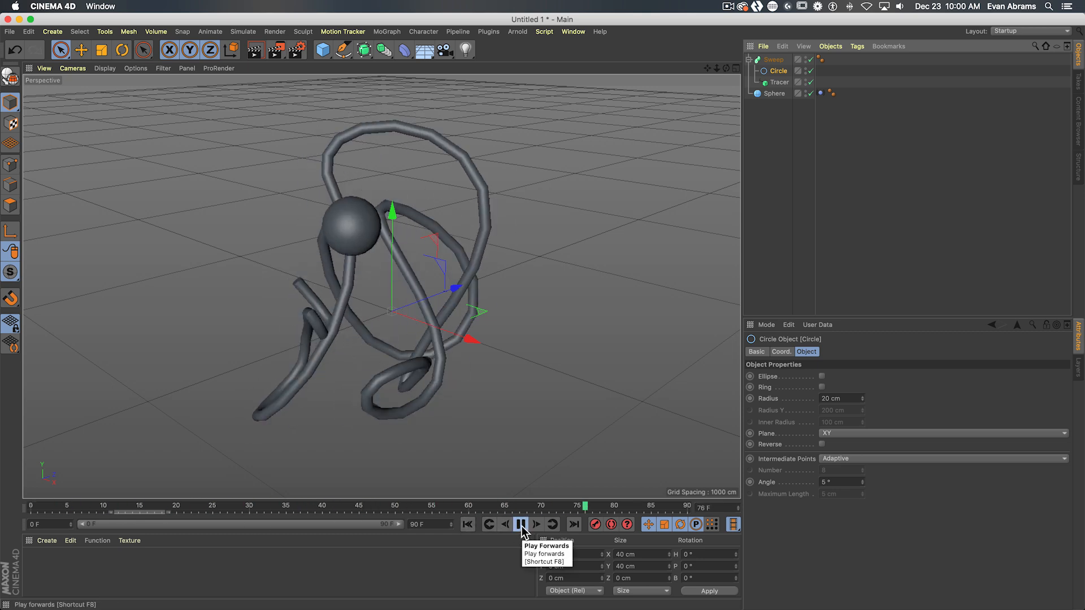
Place Circle and Tracer under Sweep and scrub the timeline to watch the tube grow.
{"action": "left_click", "coordinate": [466, 524]}
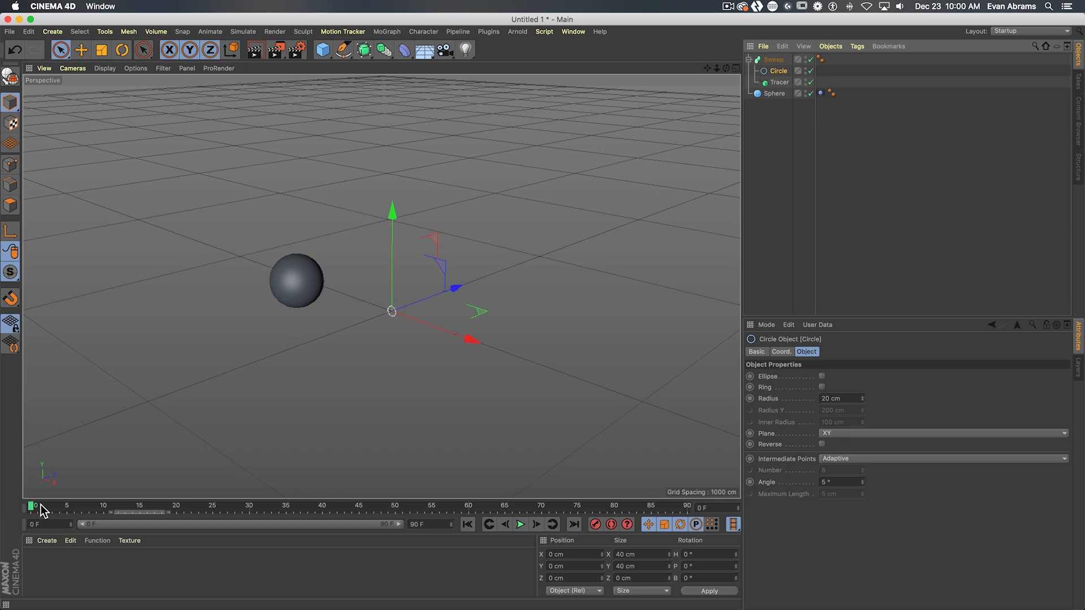
{"action": "left_click_drag", "start_coordinate": [32, 505], "coordinate": [420, 505]}
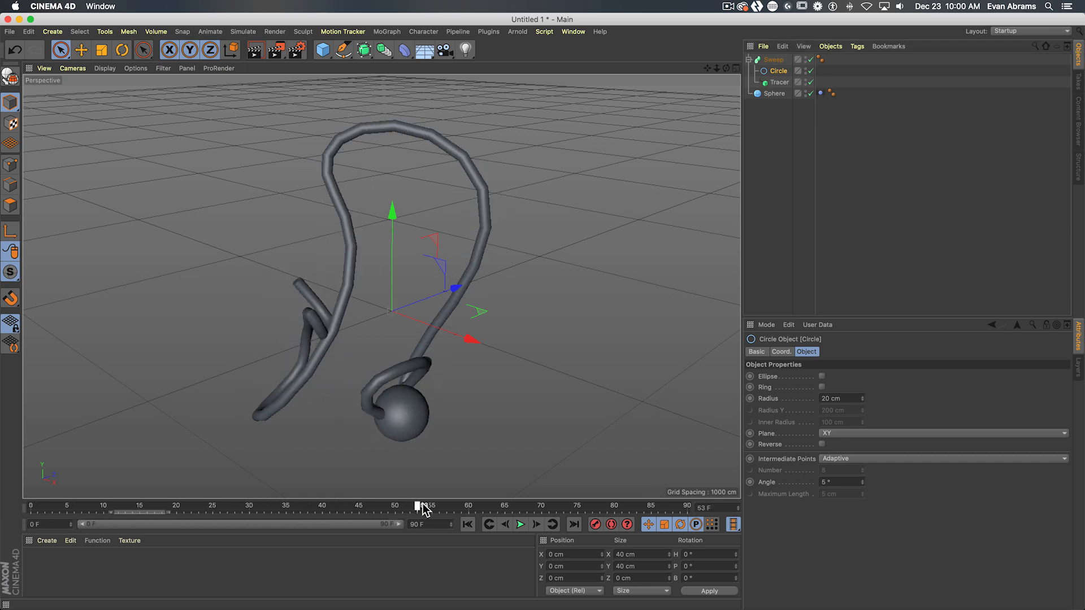
{"action": "left_click_drag", "start_coordinate": [420, 505], "coordinate": [654, 505]}
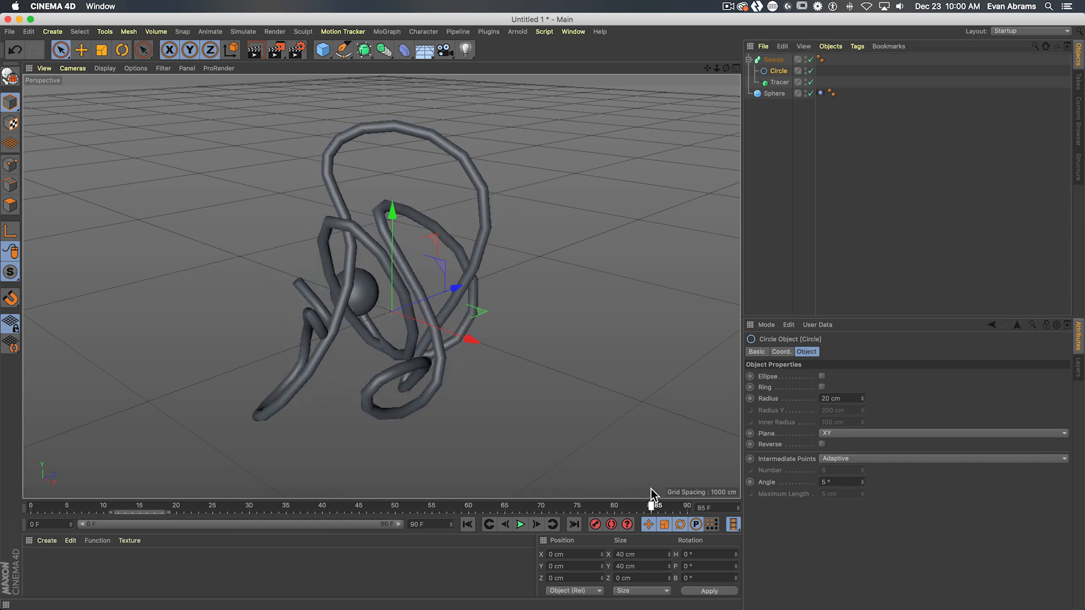
{"action": "left_click", "coordinate": [777, 70]}
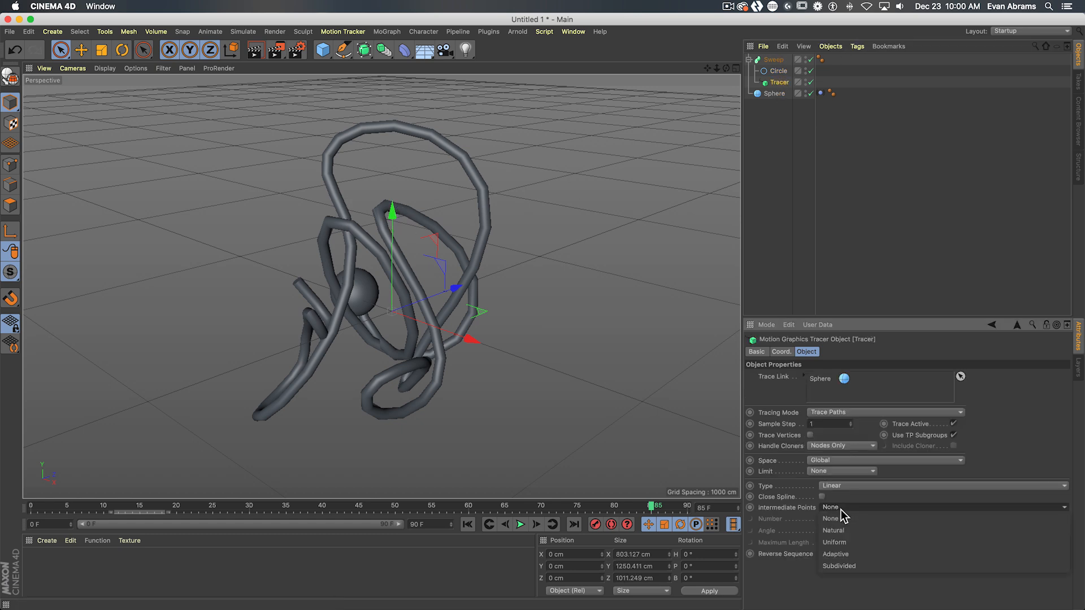
Set Tracer Intermediate Points to Subdivided and Type to Bezier, then play to check the smooth tube.
{"action": "left_click", "coordinate": [838, 566]}
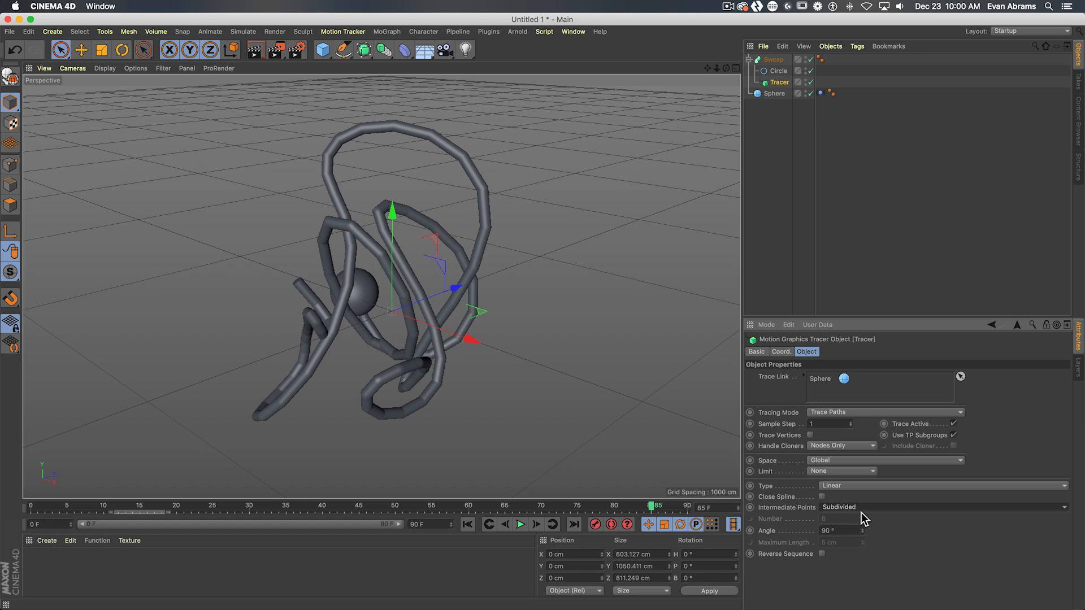
{"action": "left_click", "coordinate": [941, 485]}
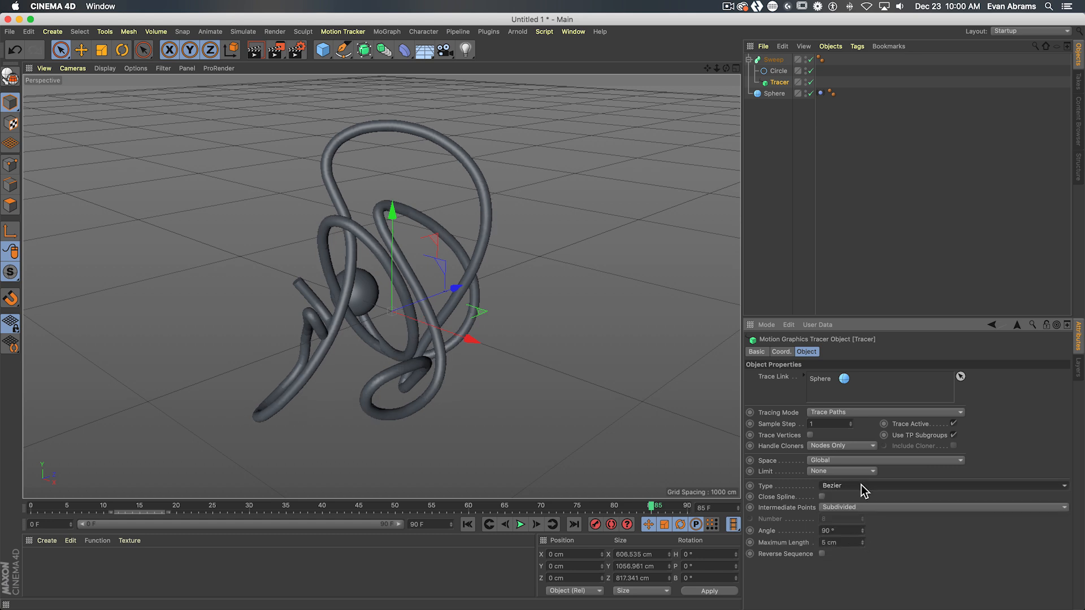
{"action": "left_click_drag", "start_coordinate": [657, 505], "coordinate": [618, 505]}
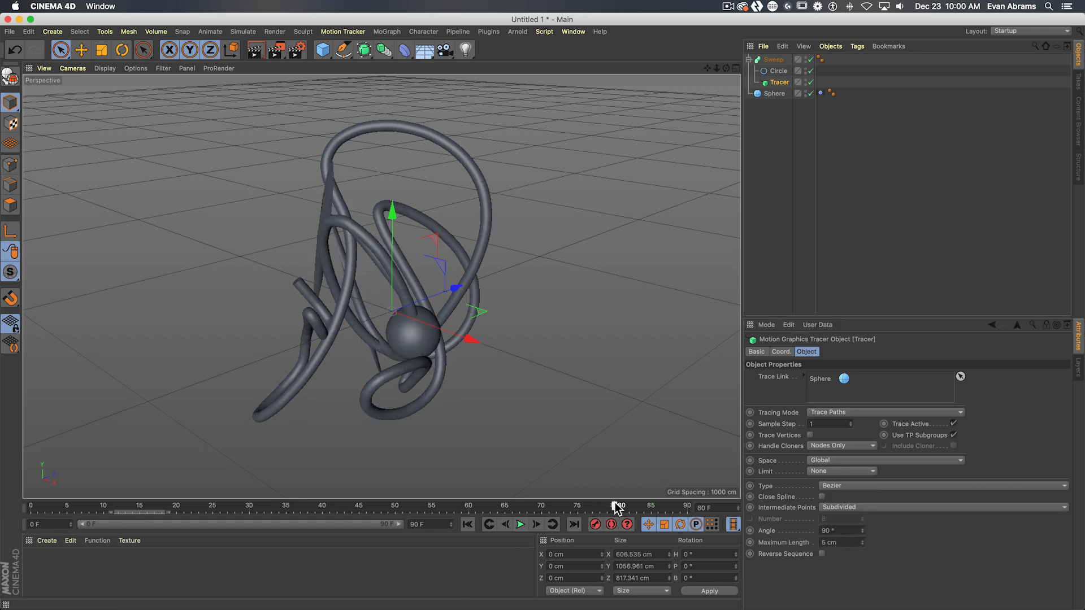
{"action": "left_click", "coordinate": [520, 524]}
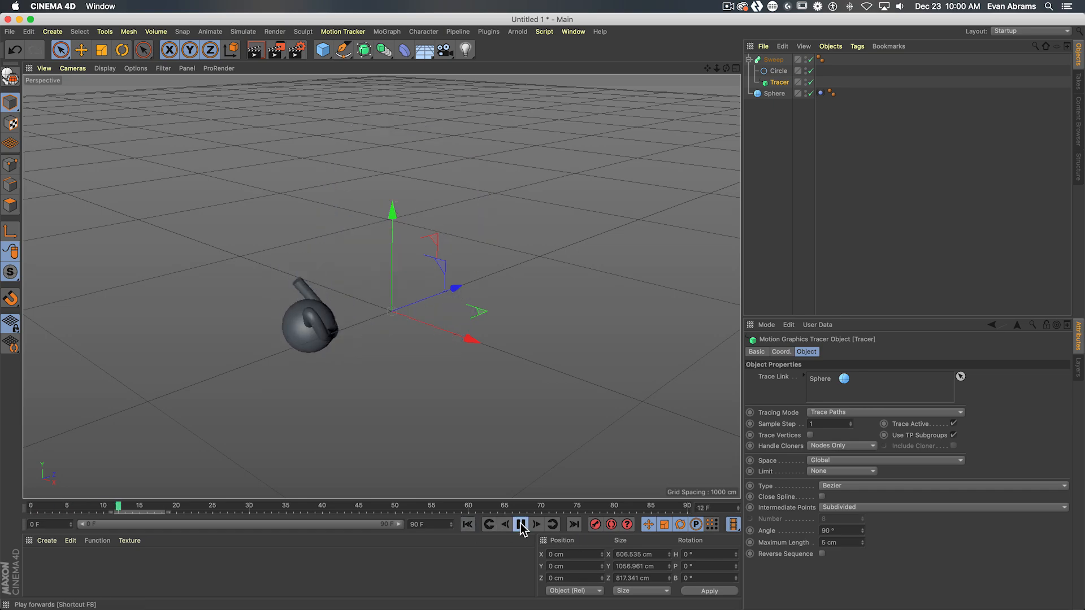